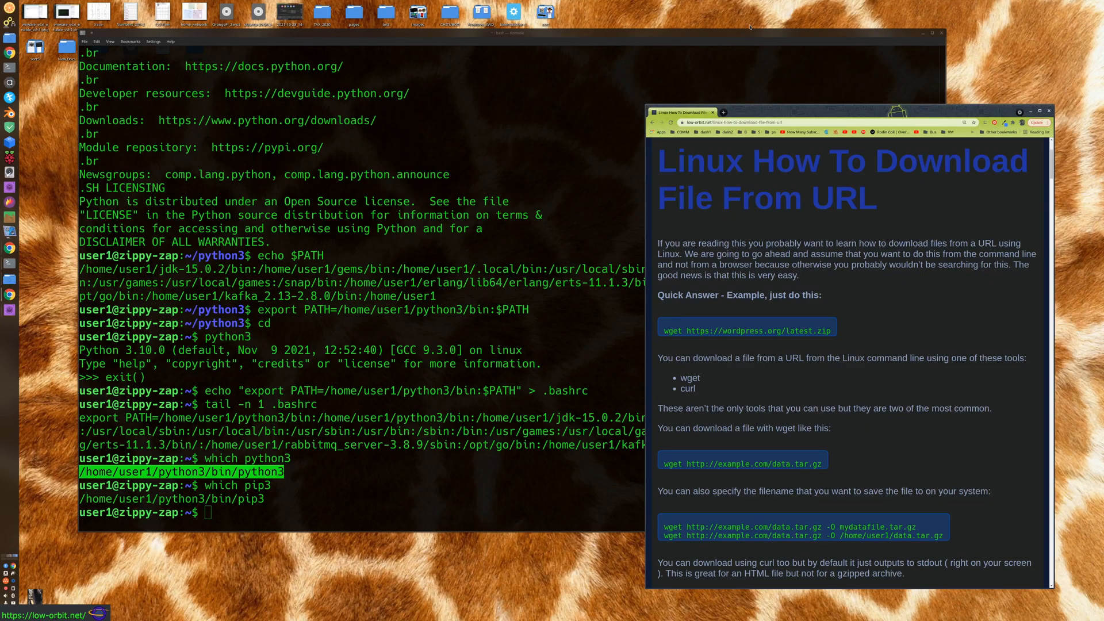
mouse_move(637, 257)
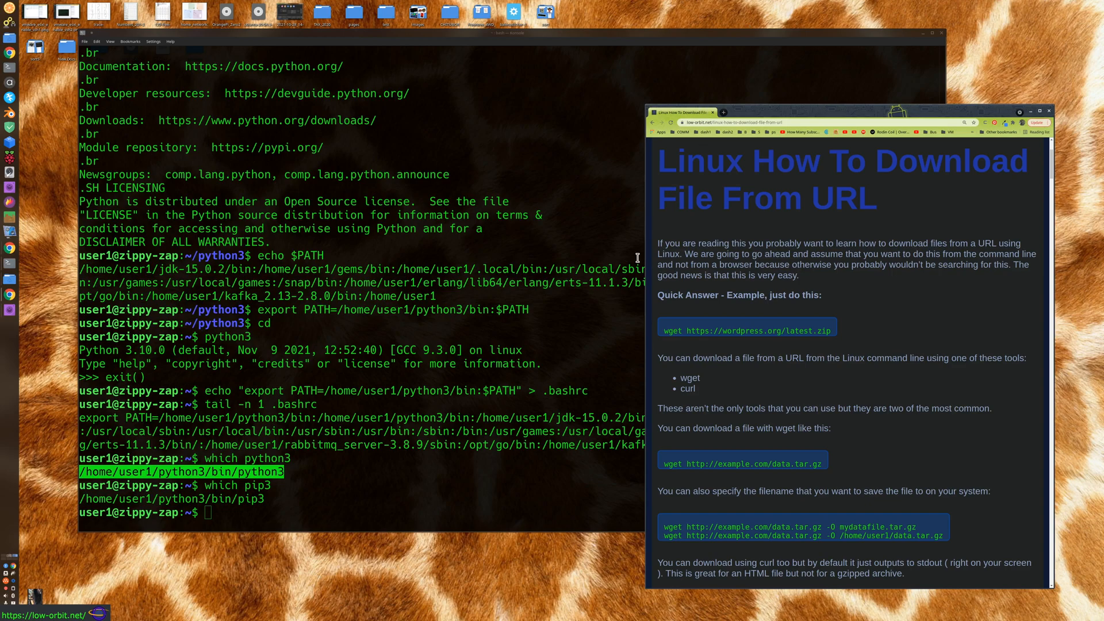
mouse_move(724, 175)
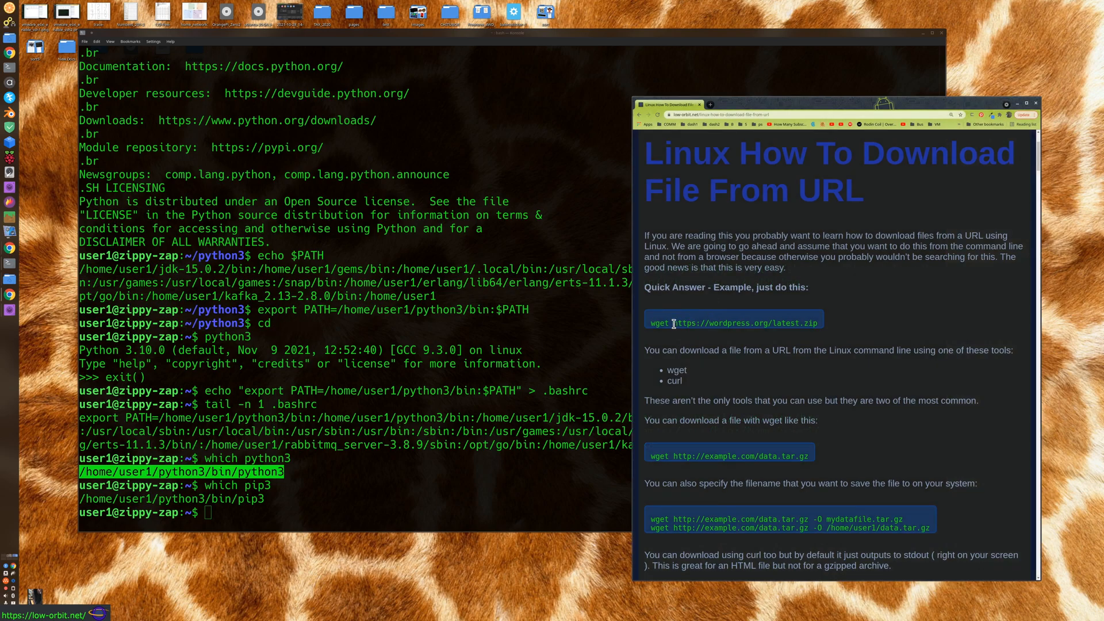
Enter the test folder and list its current contents
scroll(down, 3)
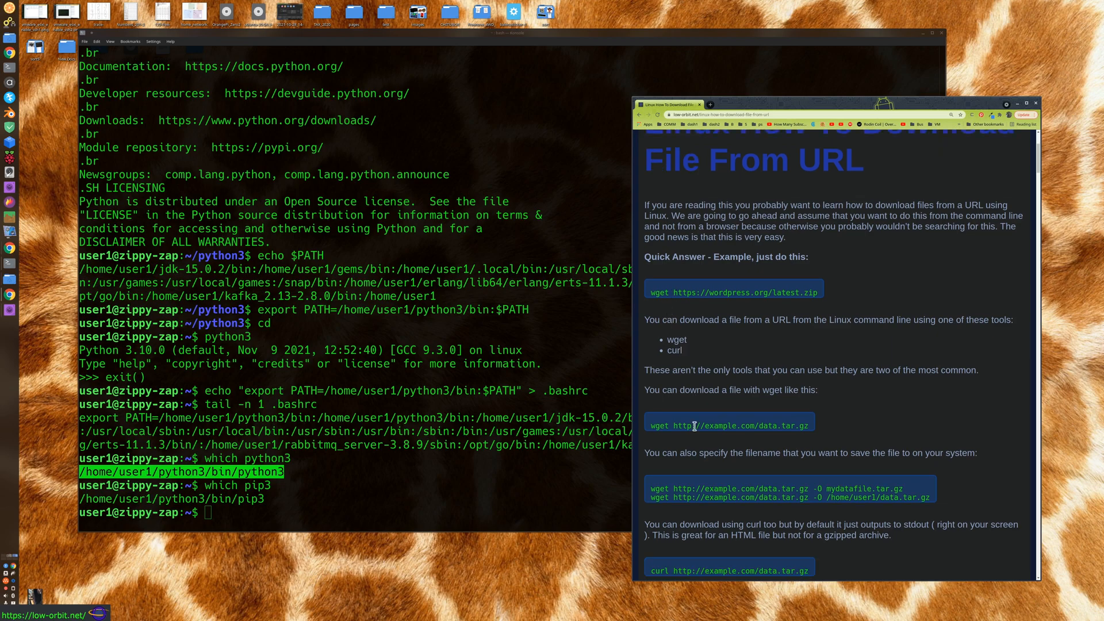
scroll(down, 3)
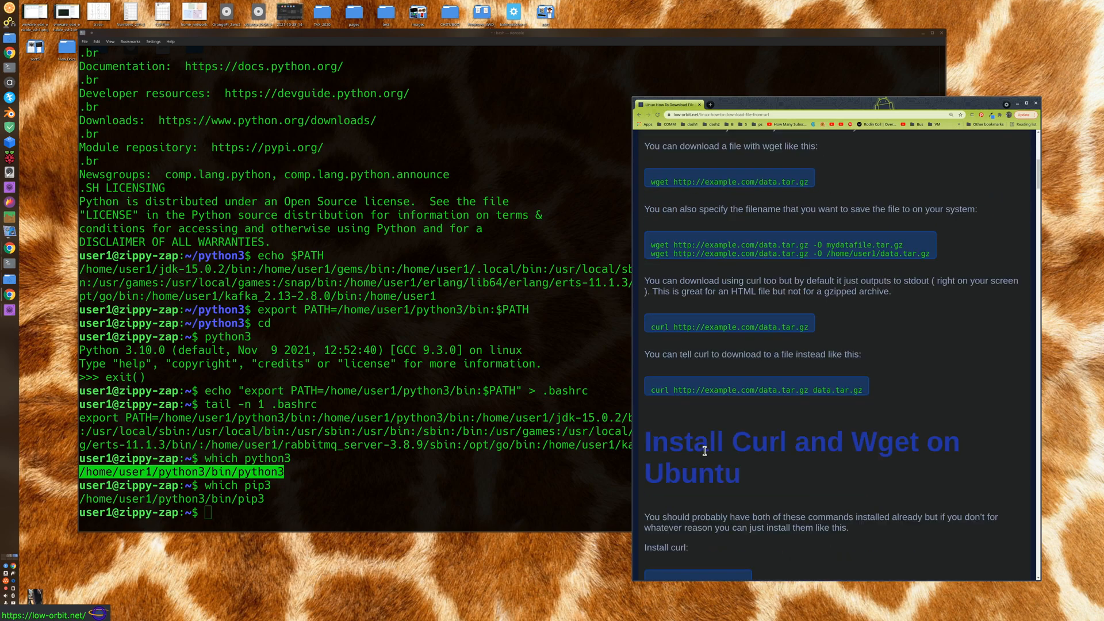
mouse_move(815, 449)
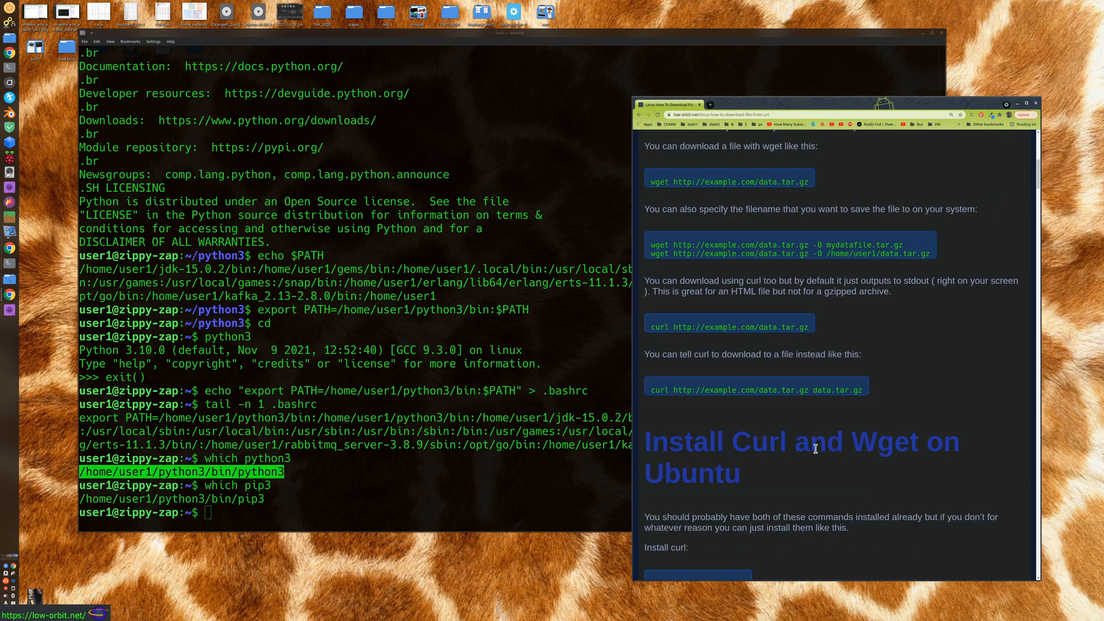
scroll(up, 3)
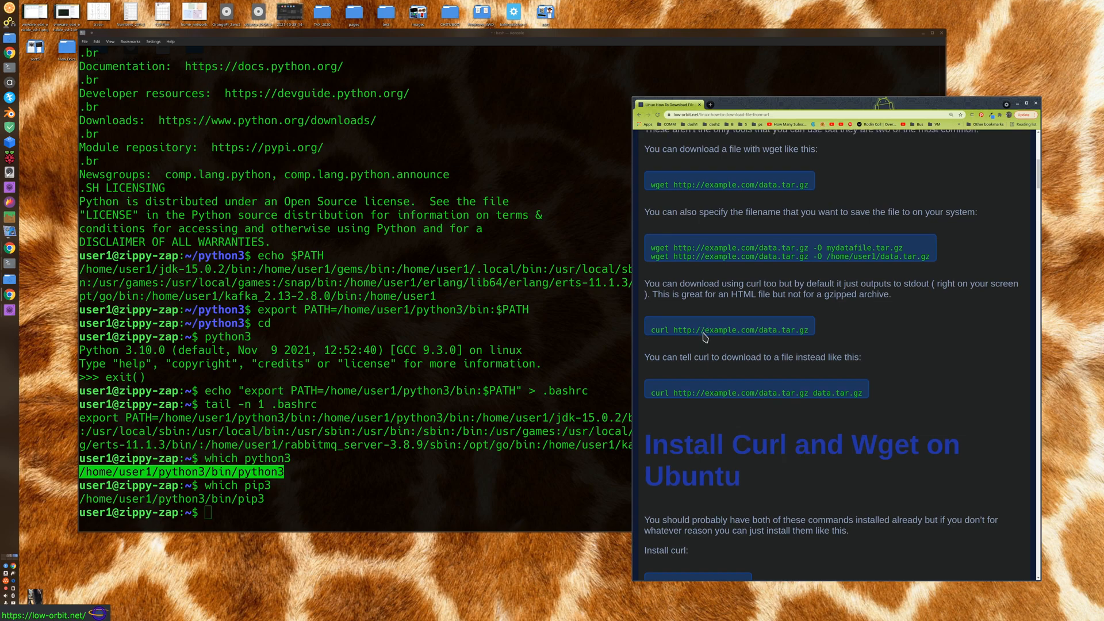
scroll(up, 3)
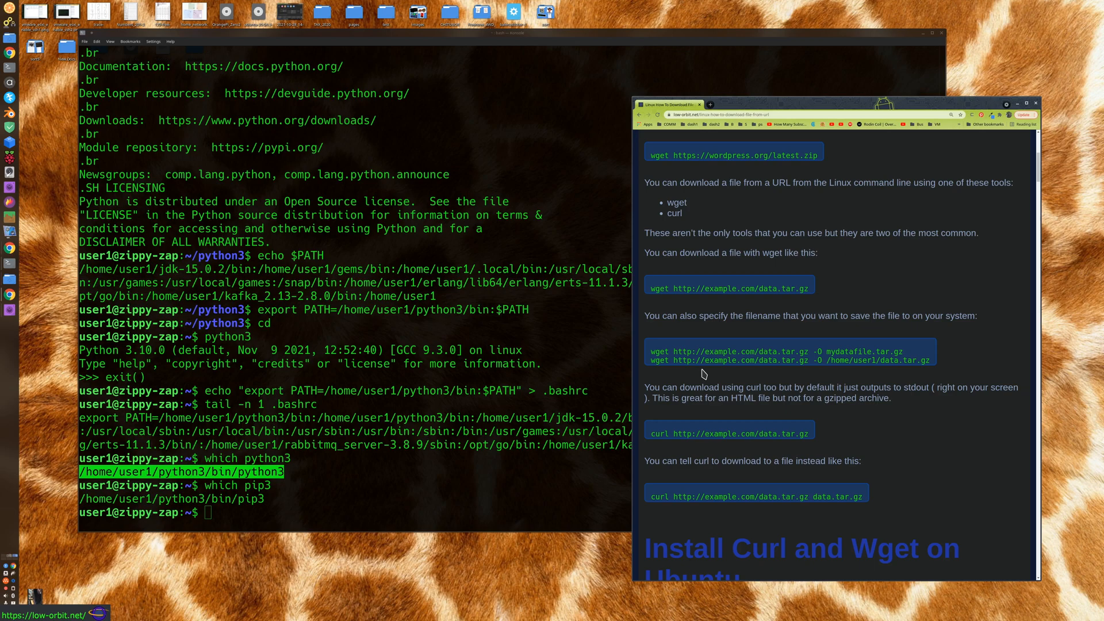
scroll(up, 3)
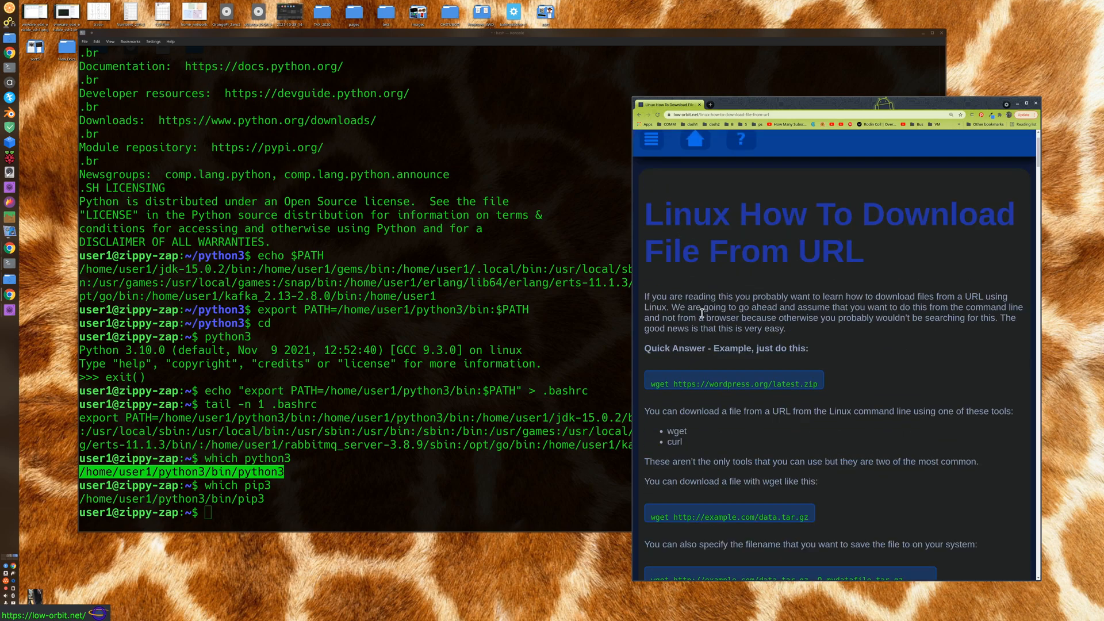
mouse_move(666, 385)
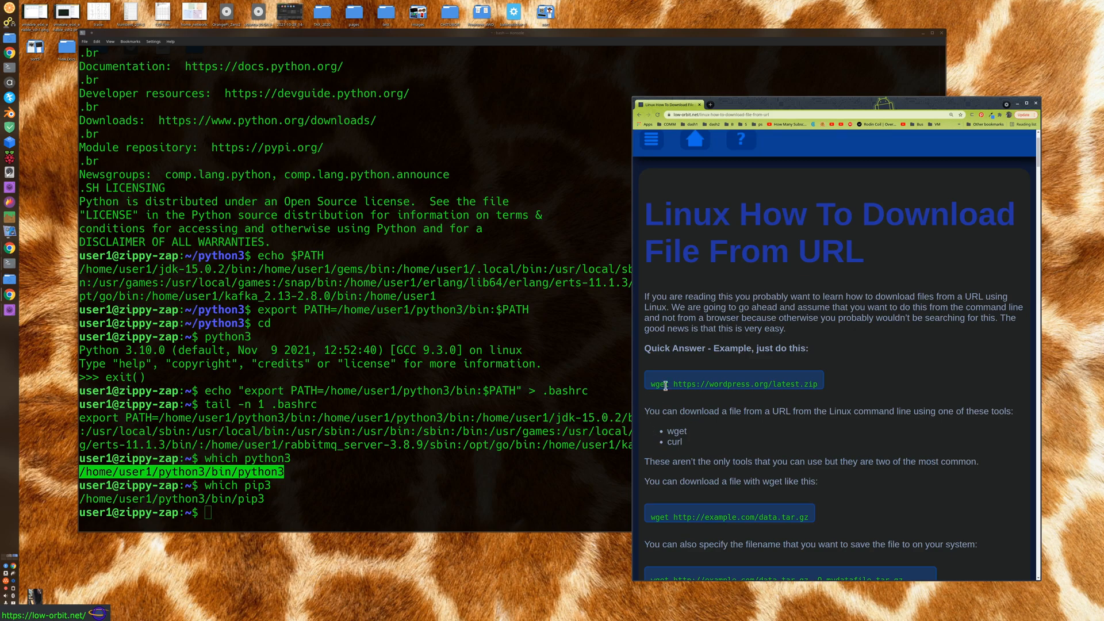
scroll(down, 3)
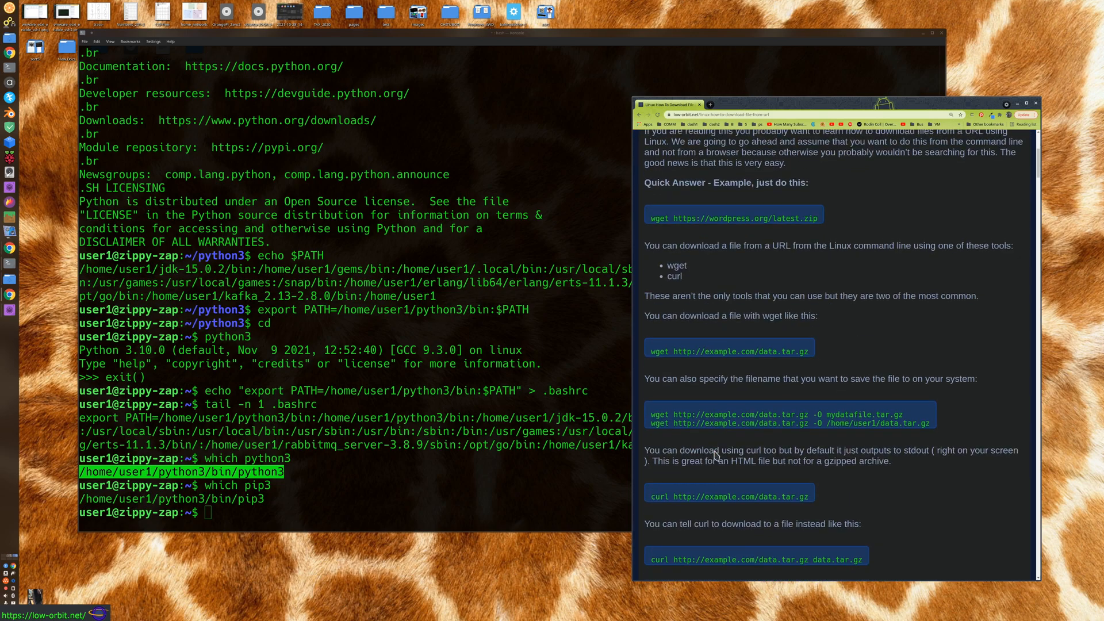
scroll(up, 3)
text(ls)
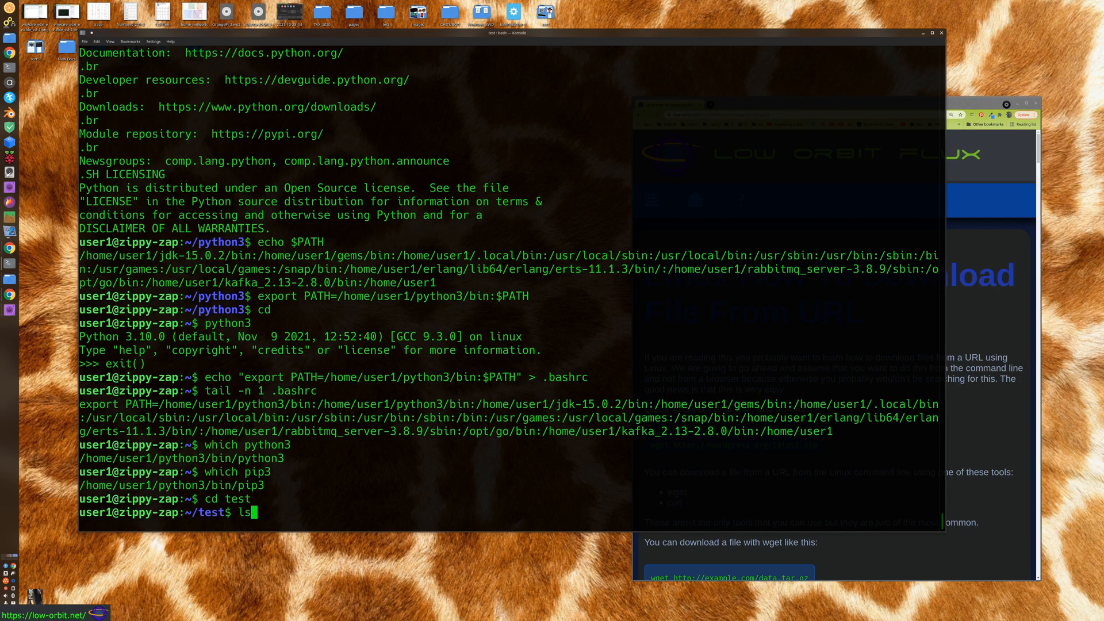
key(Return)
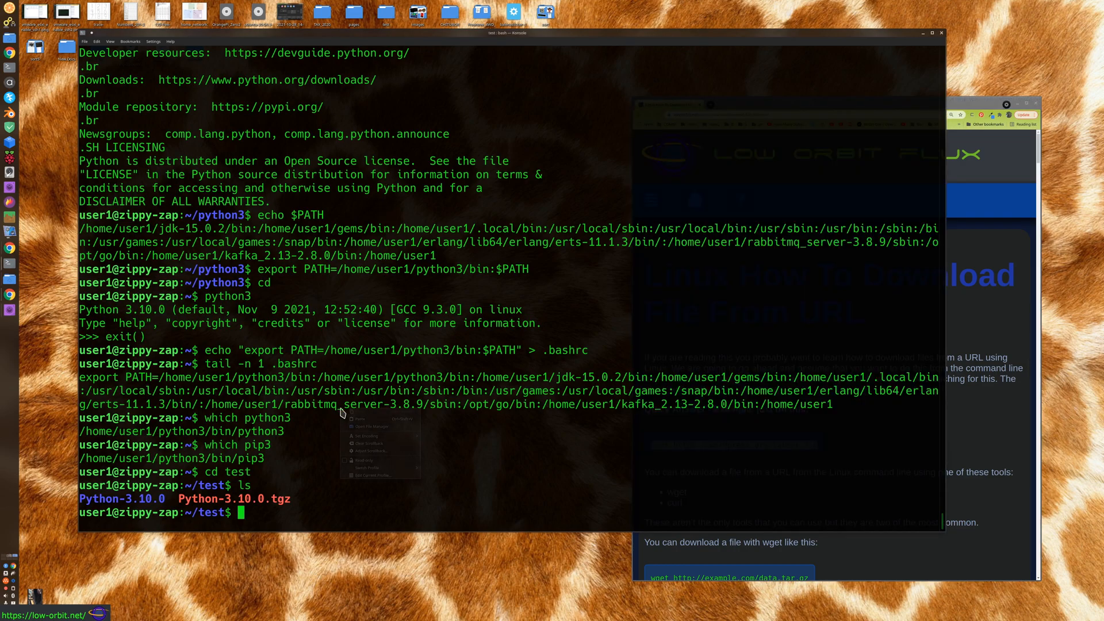
Download latest.zip from wordpress.org with wget and list the folder with ls -l and ls -lh
text(wget https://wordpress.org/latest.zip)
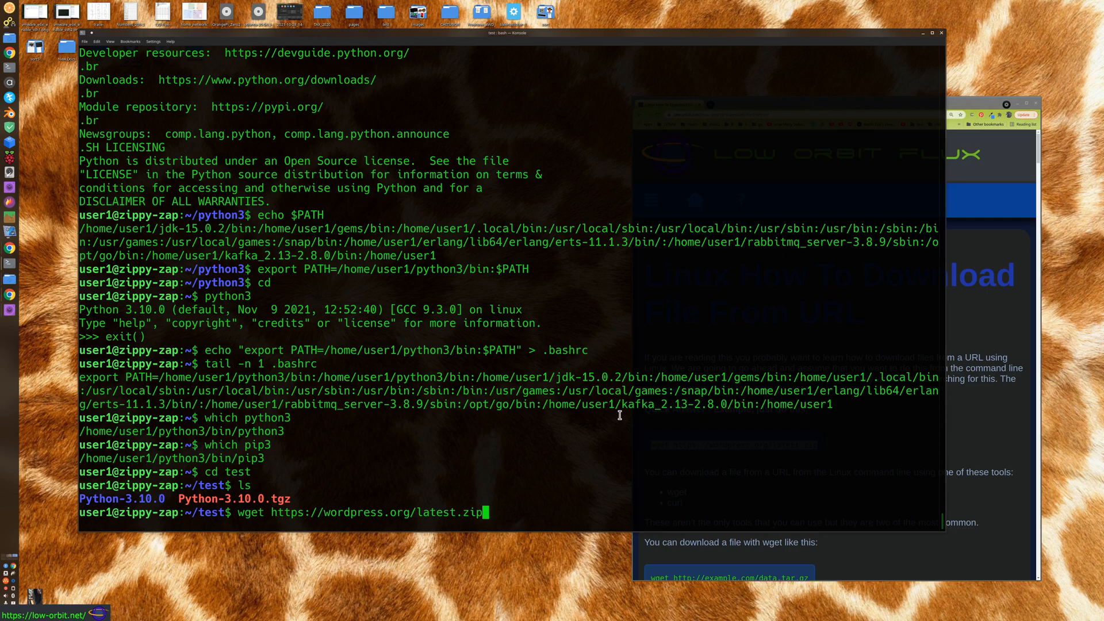
key(Return)
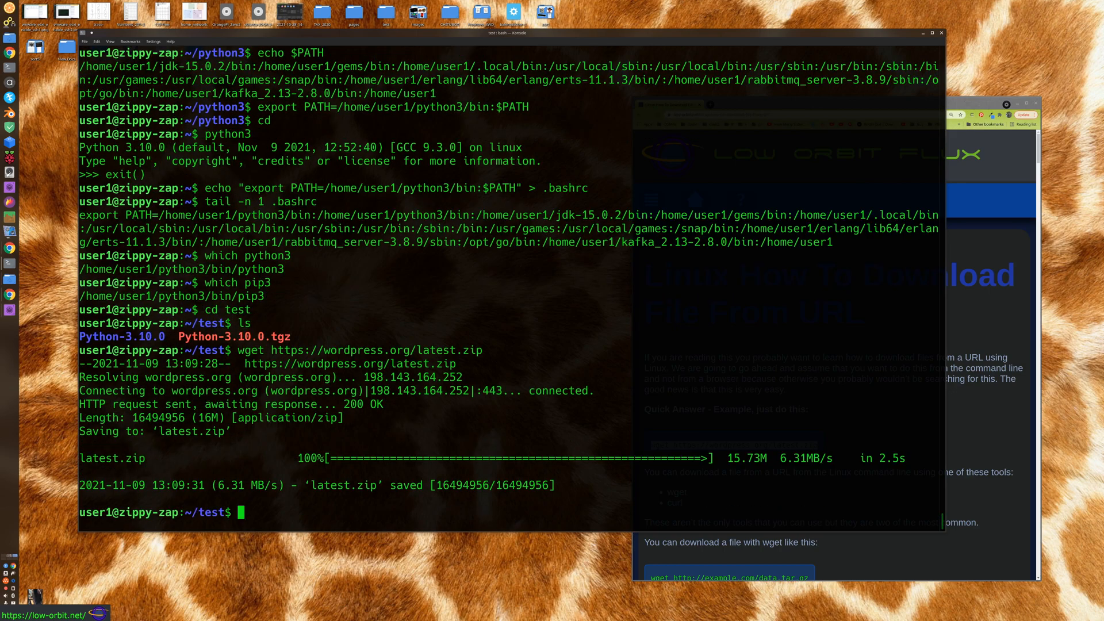
text(ls -l)
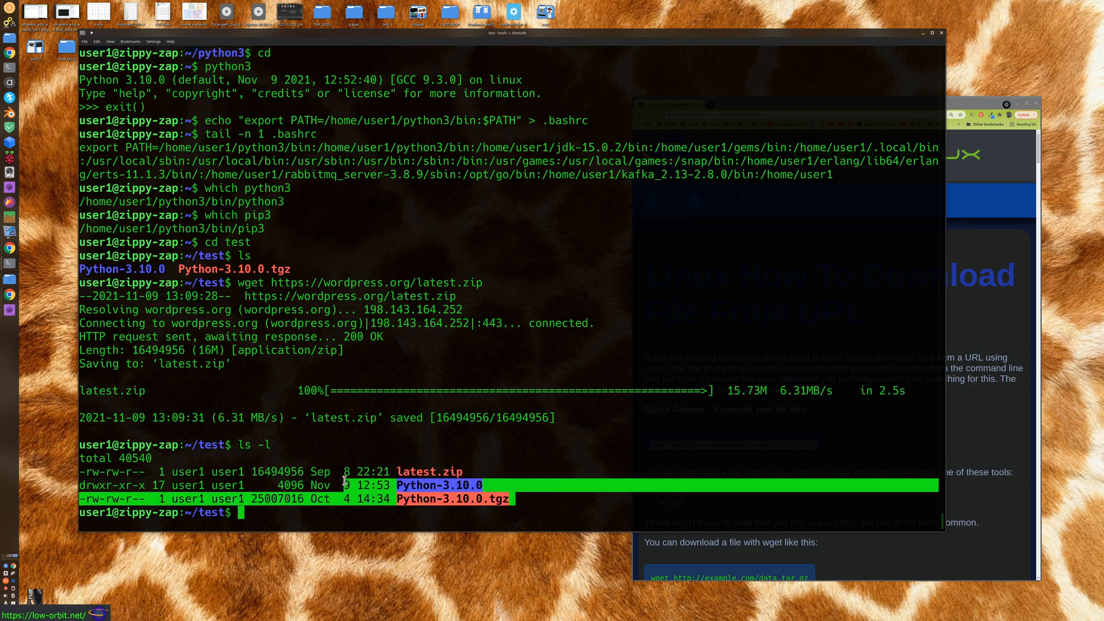
mouse_move(325, 300)
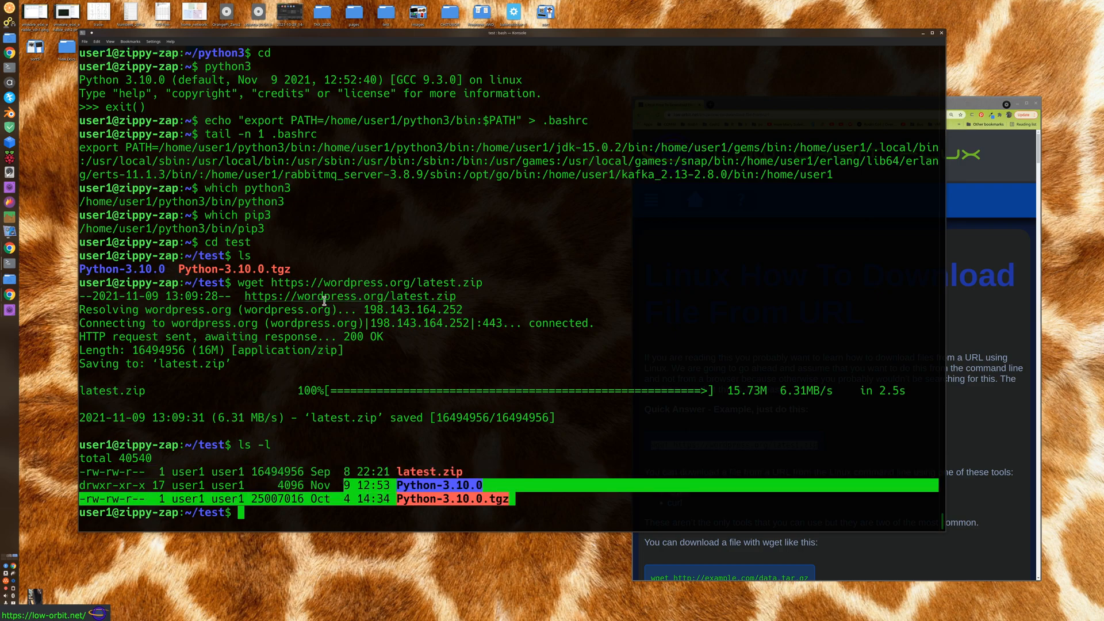
text(ls -lh)
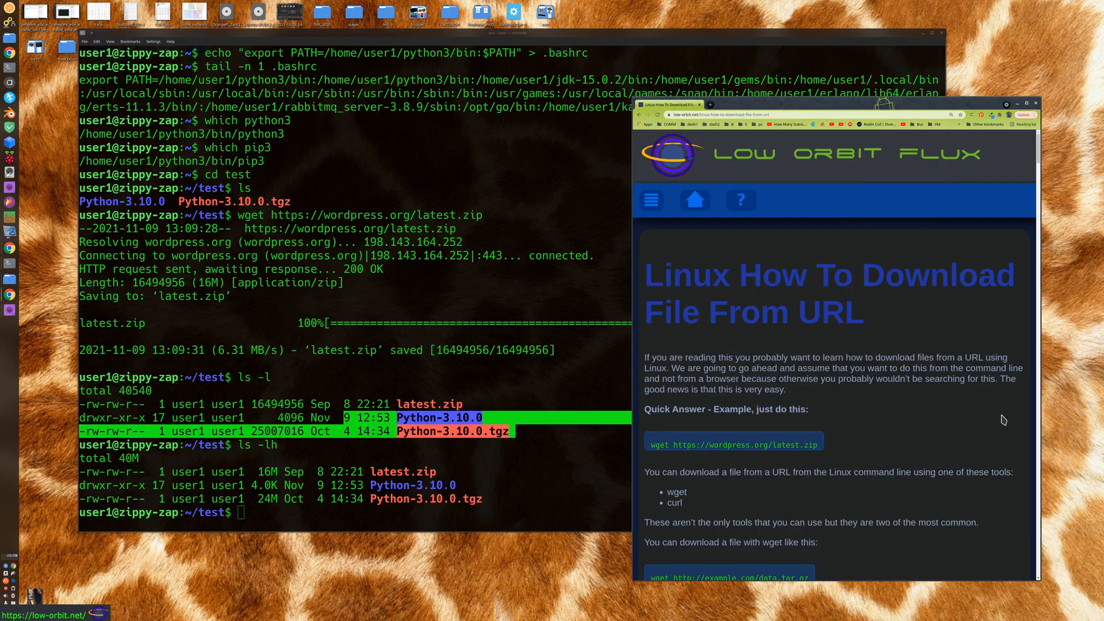
scroll(down, 3)
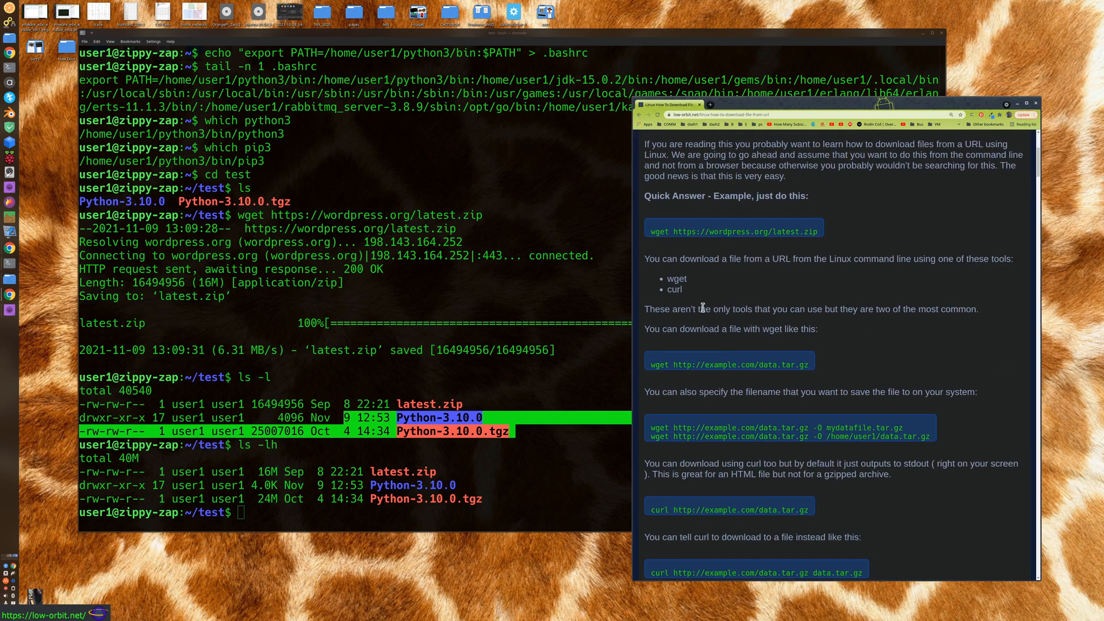
scroll(down, 3)
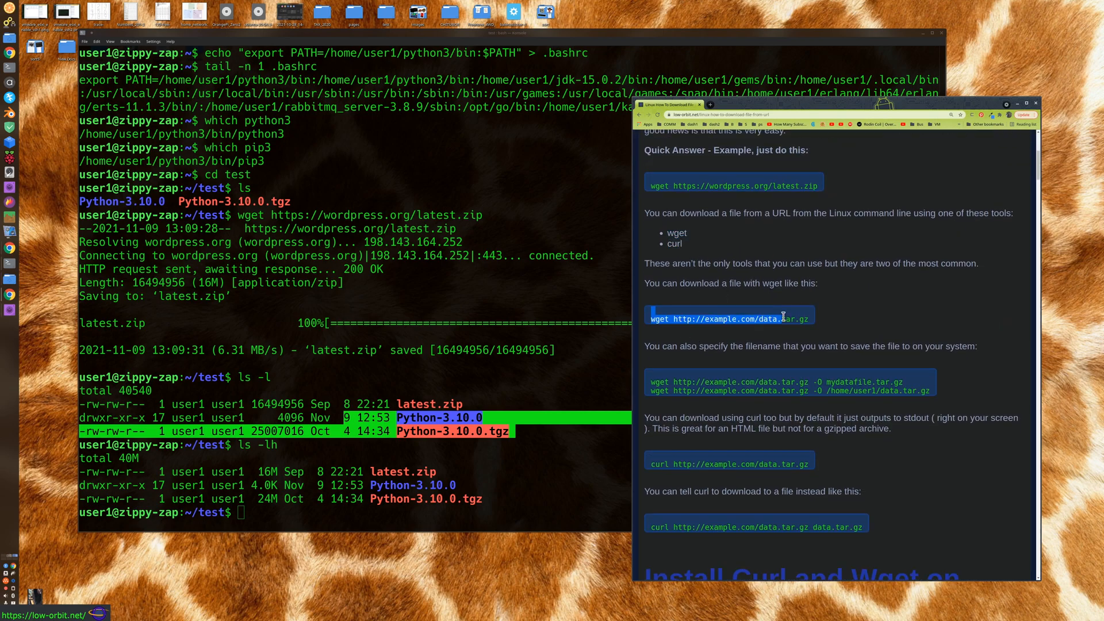
scroll(down, 3)
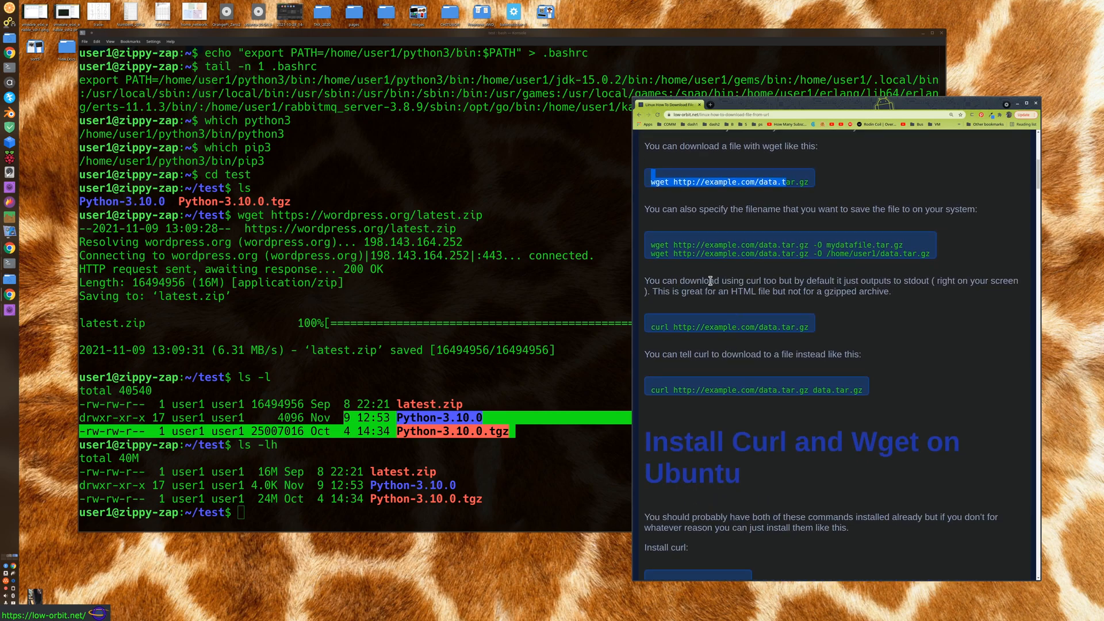
mouse_move(856, 244)
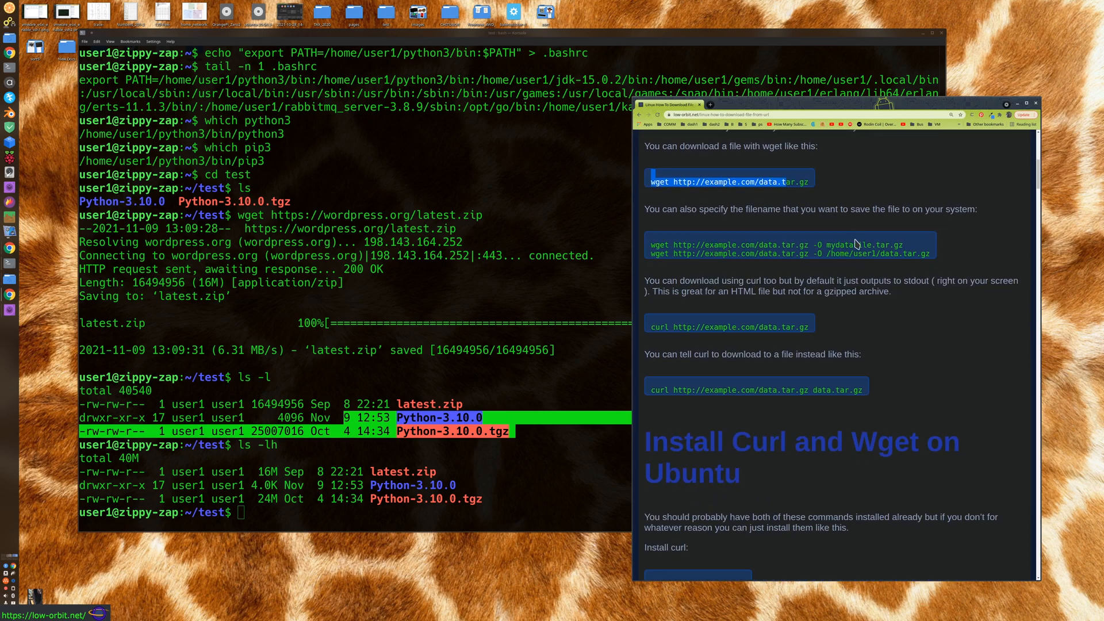
mouse_move(820, 277)
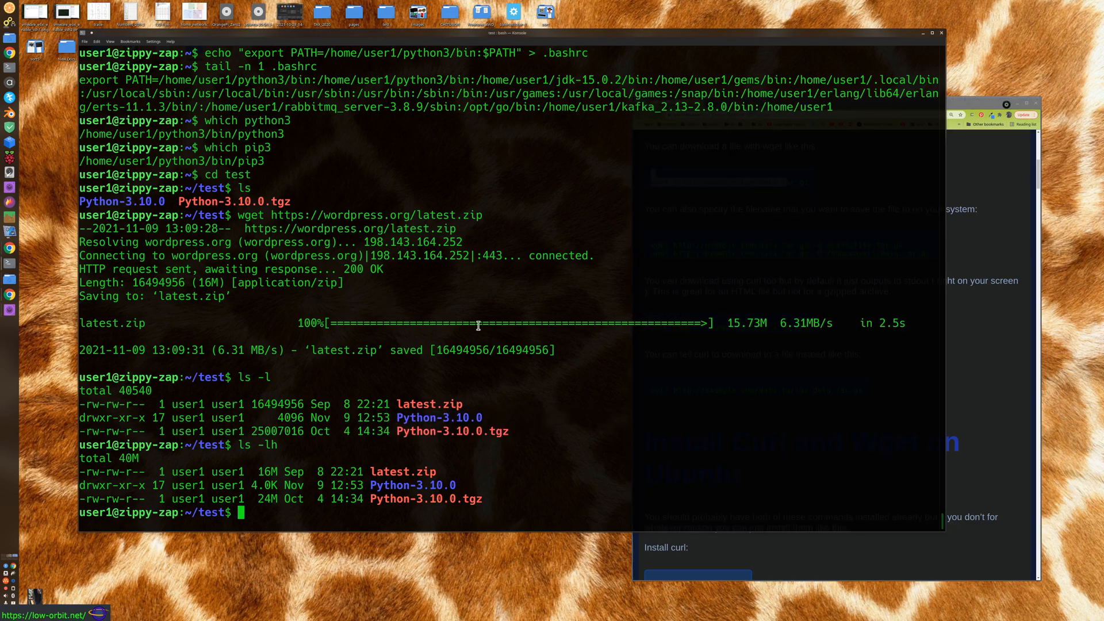
Start a wget download of latest.zip with a named output, then cancel it with Ctrl+C
text(ls -l)
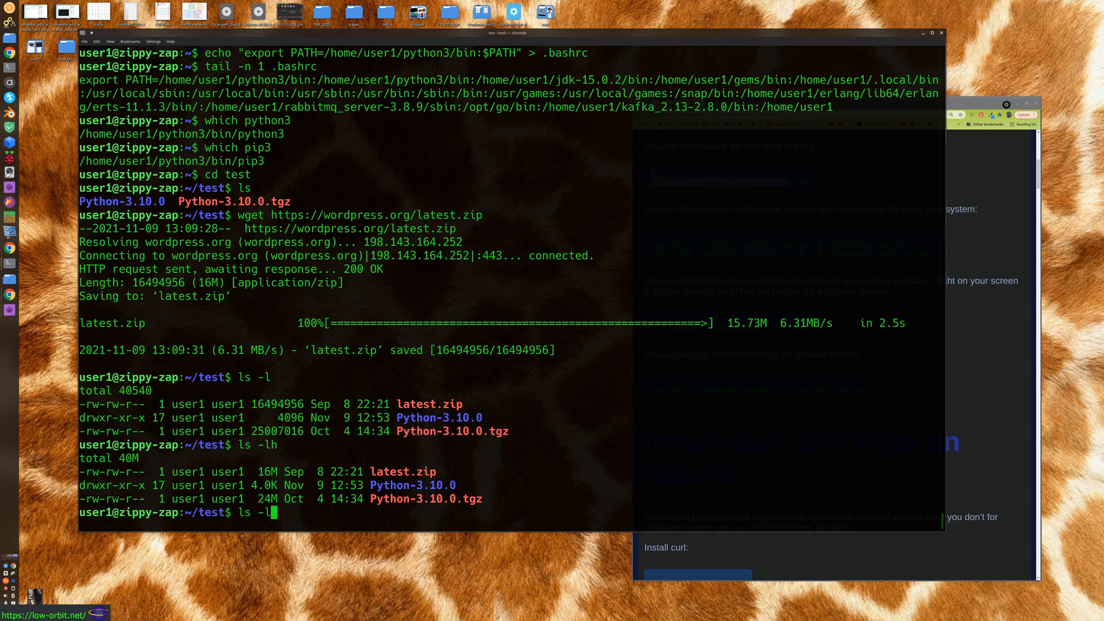
text(wget https://wordpress.org/latest.zip)
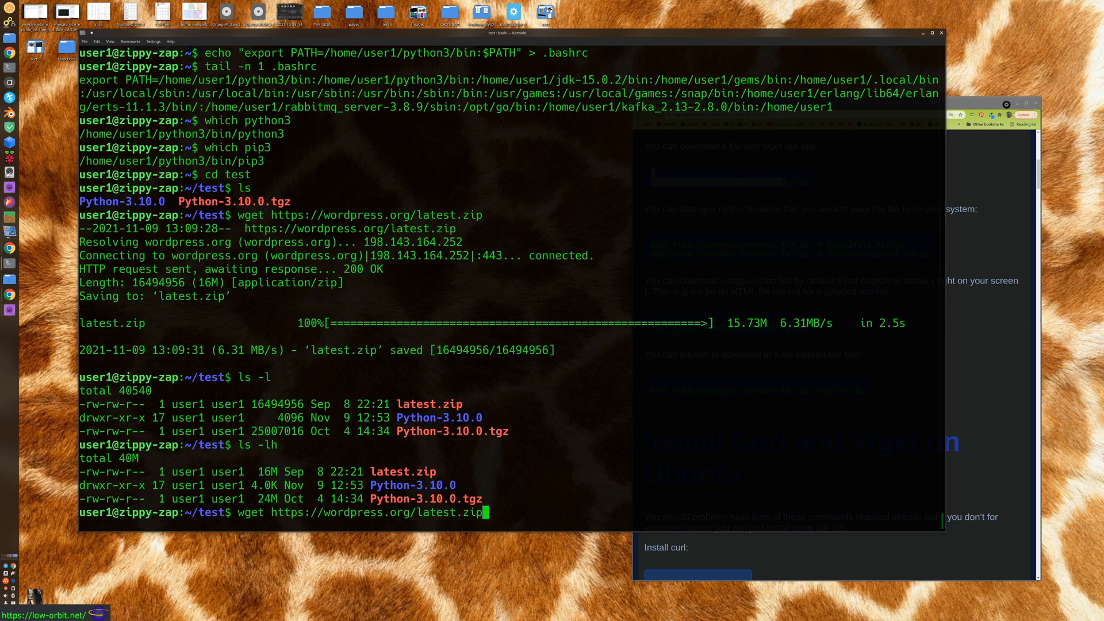
text(-)
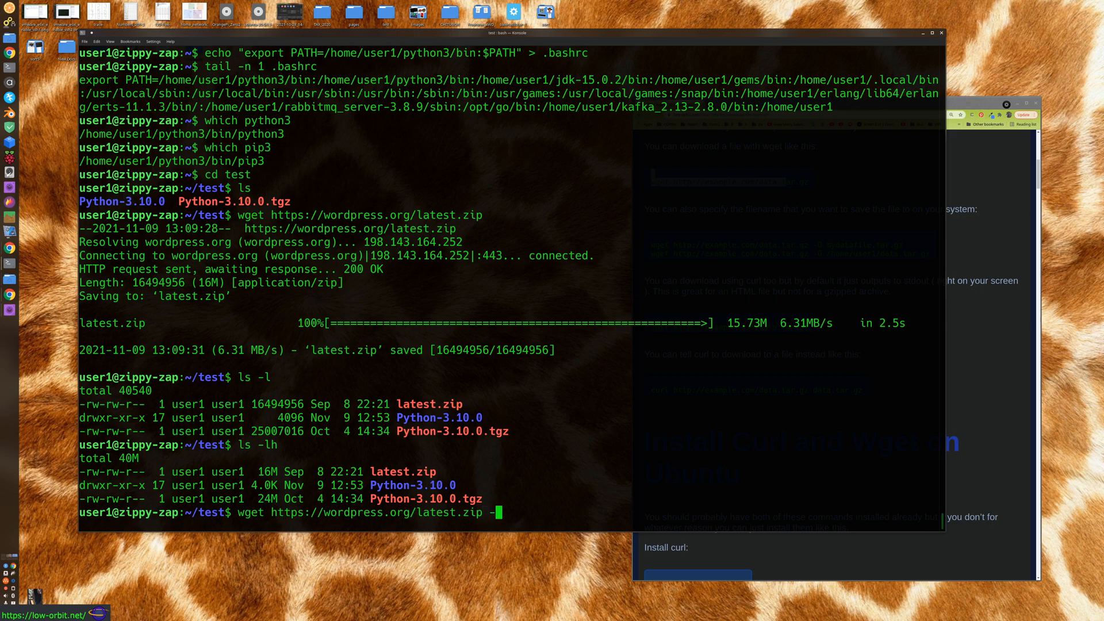
text(o)
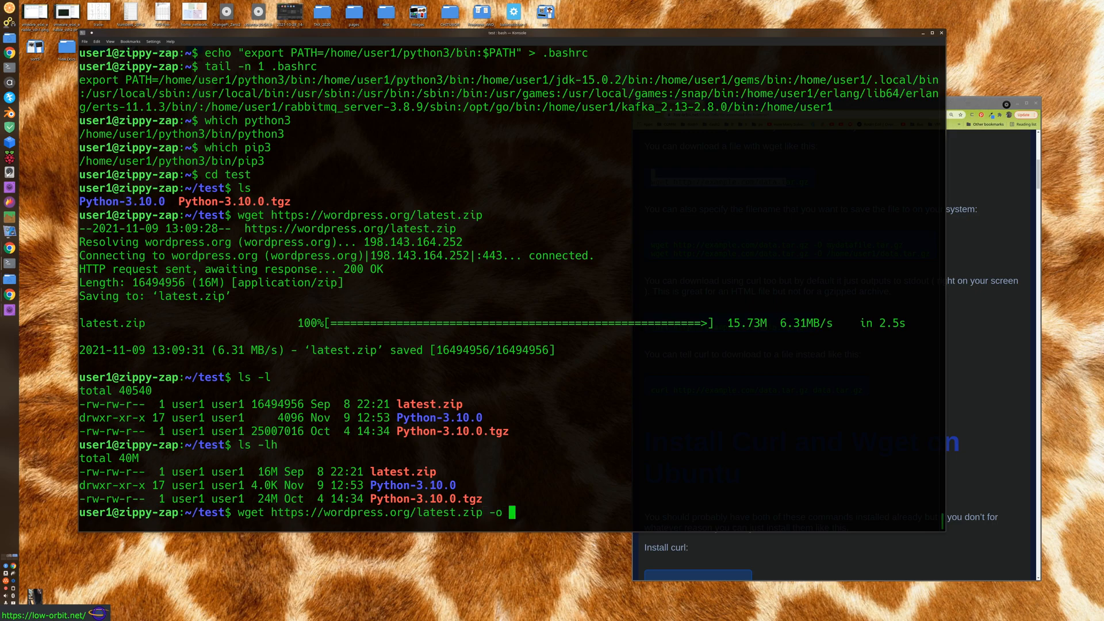
text(wordpress)
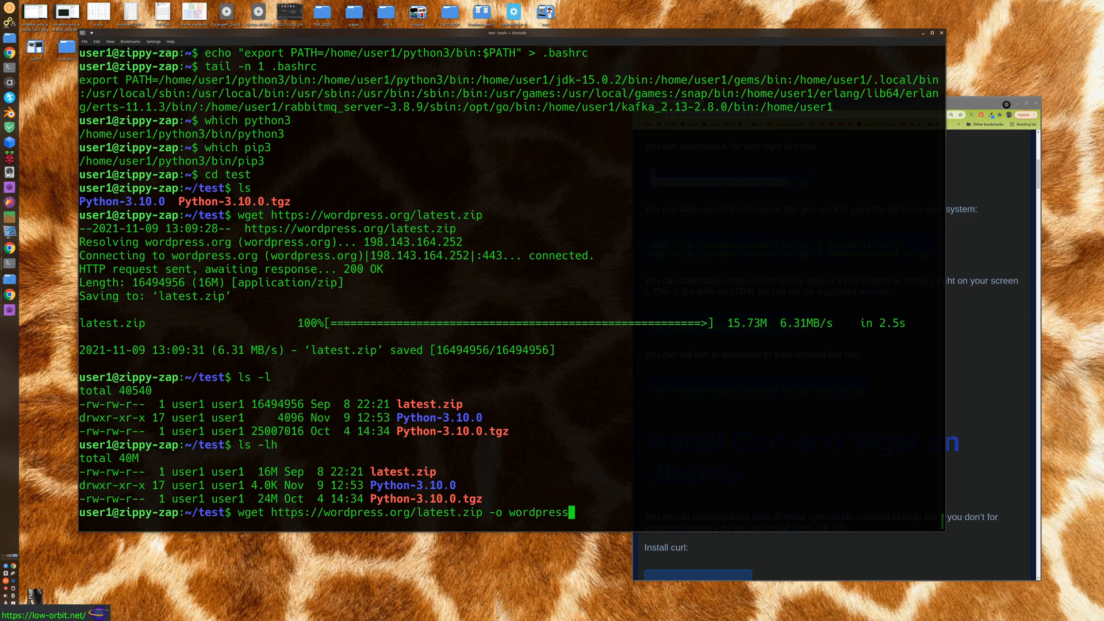
text(-latest)
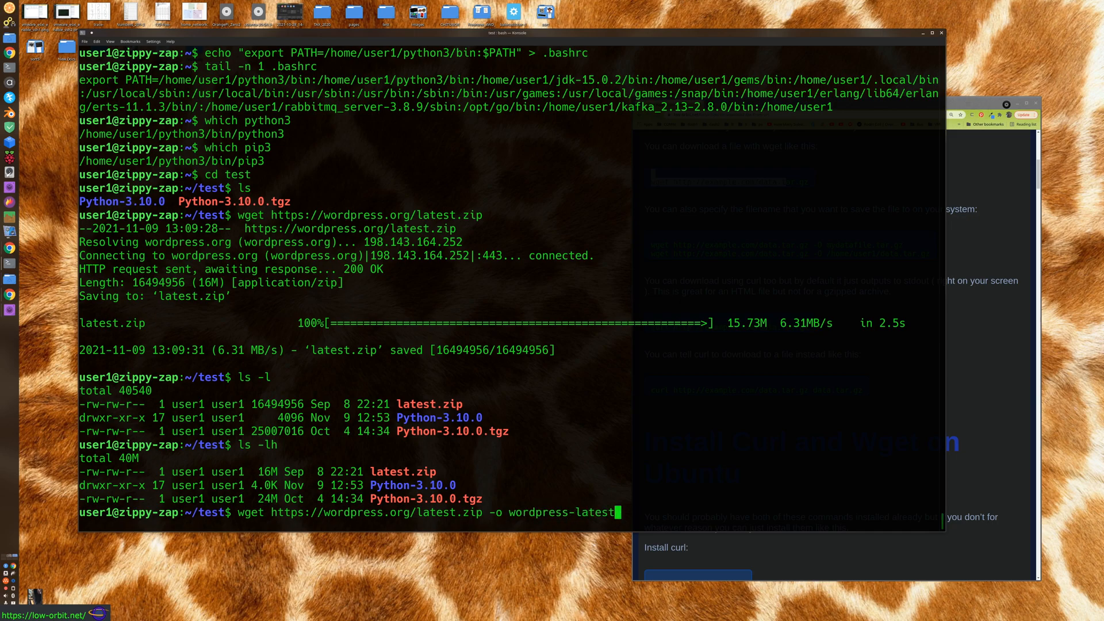
key(Return)
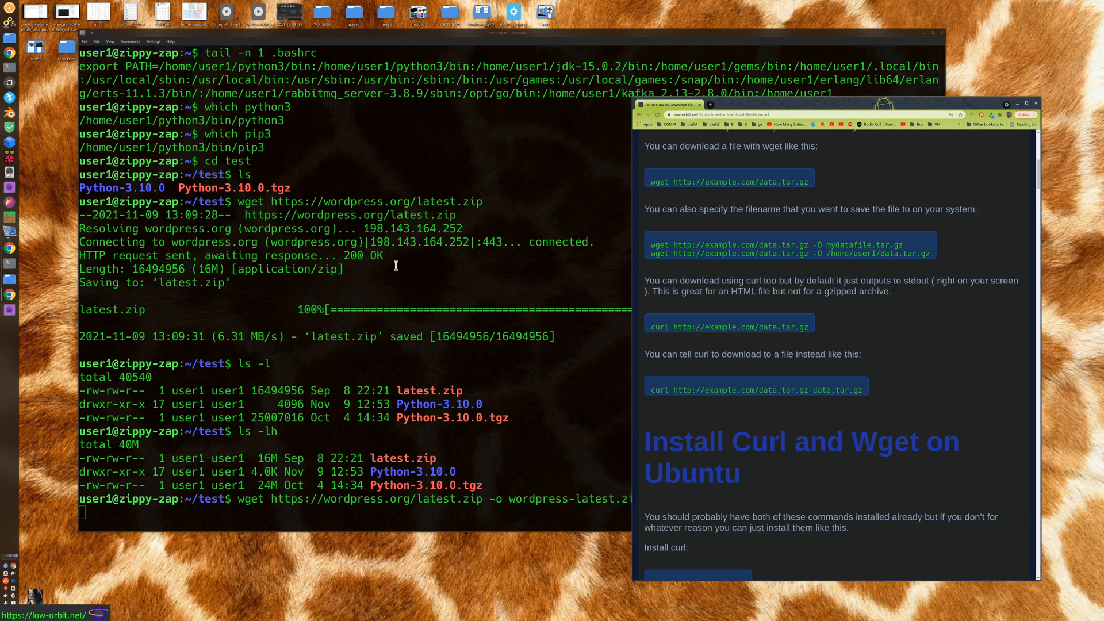
key(ctrl+c)
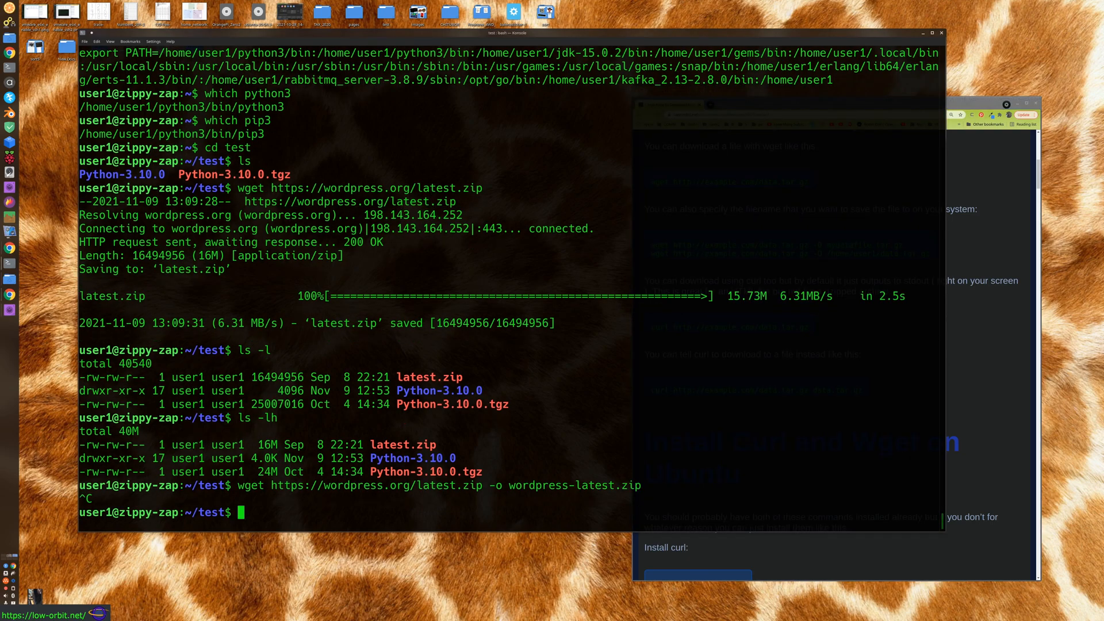
Download latest.zip as wordpress-latest.zip with wget -O and list files oldest-first with readable sizes (ls -ltrh)
text(wget https://wordpress.org/latest.zip -o wordpress-latest.zip)
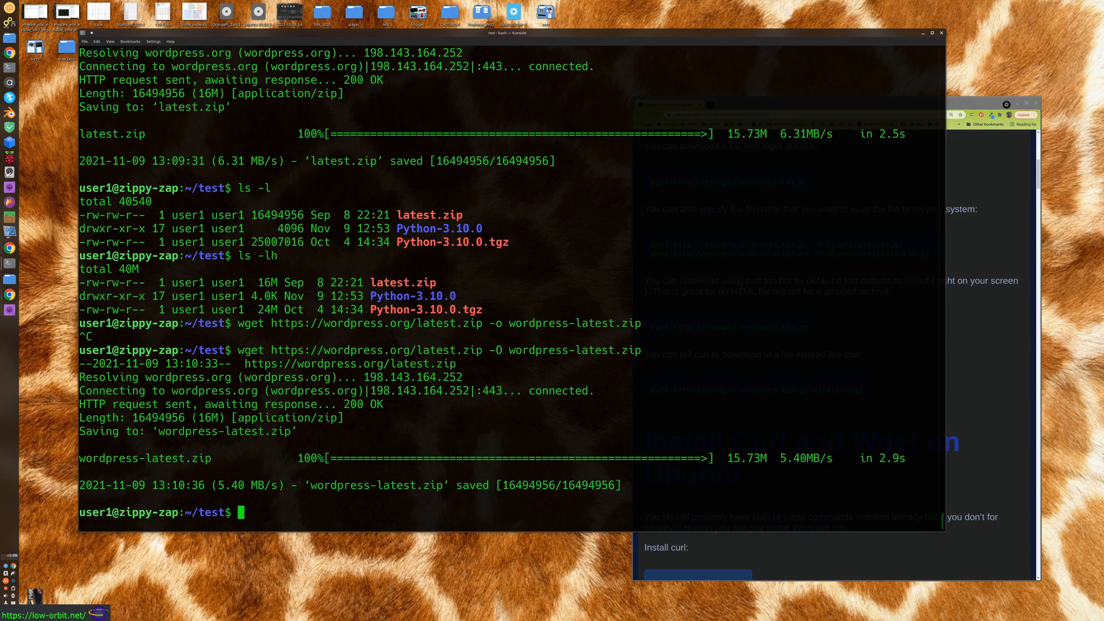
text(ls -ltrh)
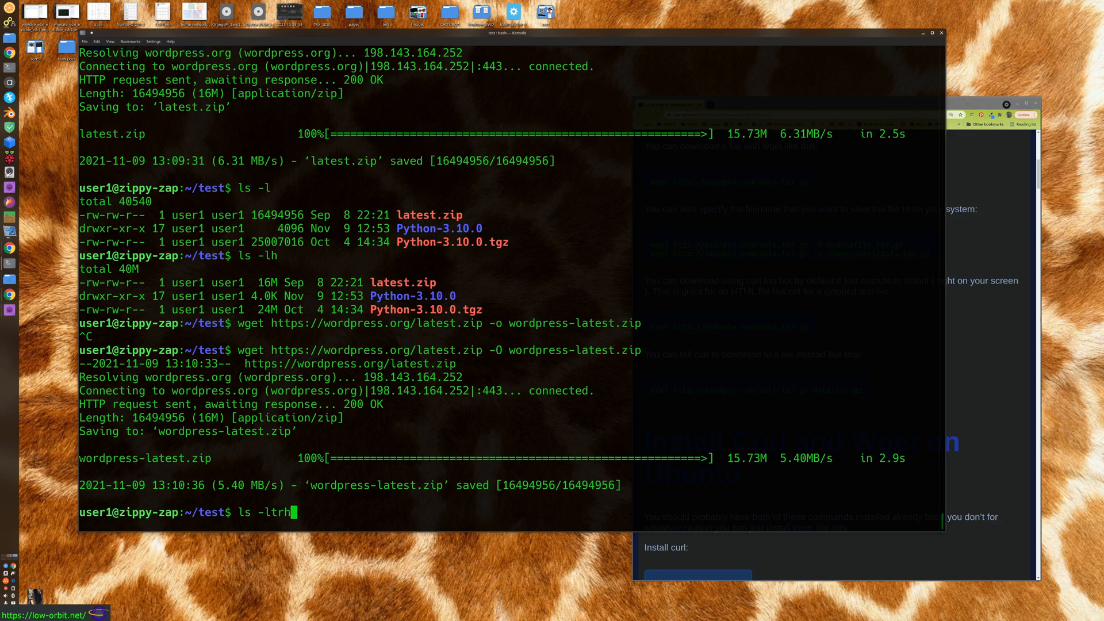
key(Return)
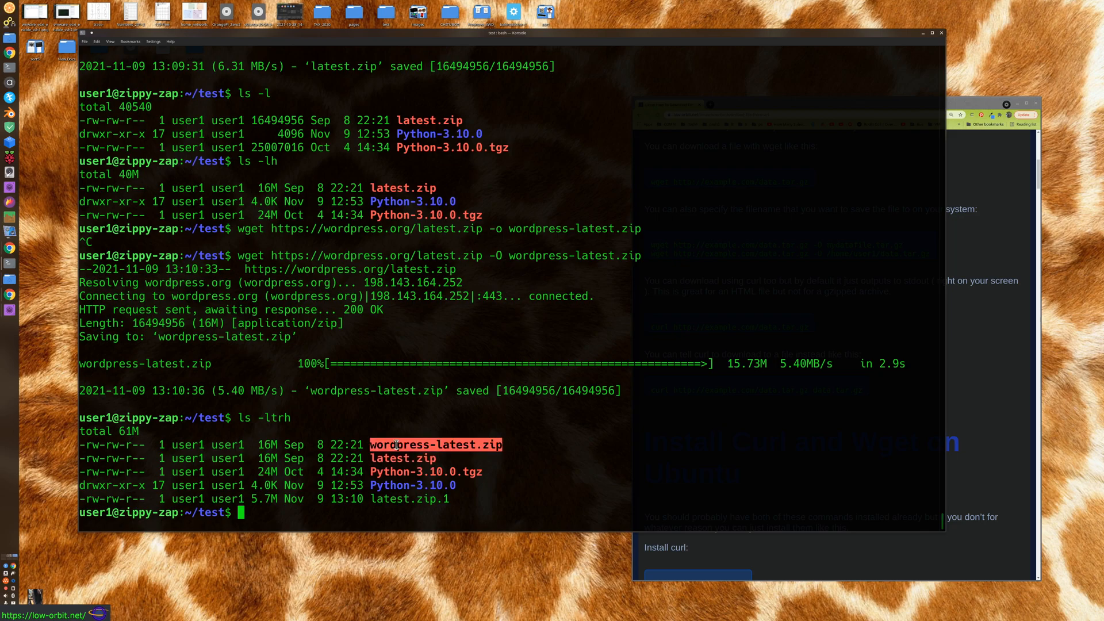
mouse_move(414, 458)
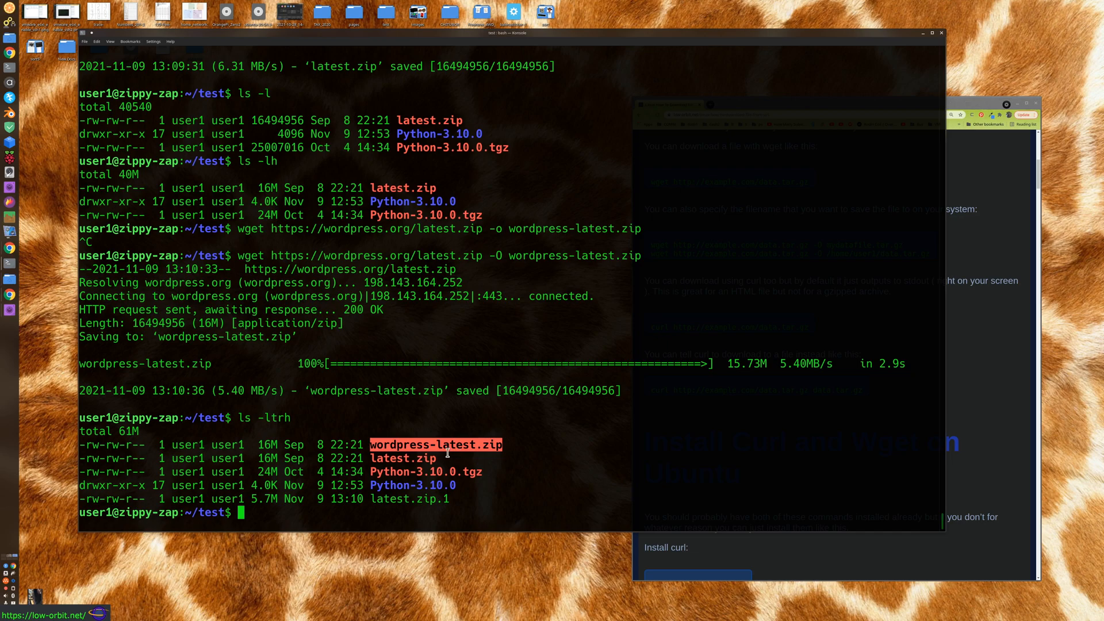
mouse_move(721, 426)
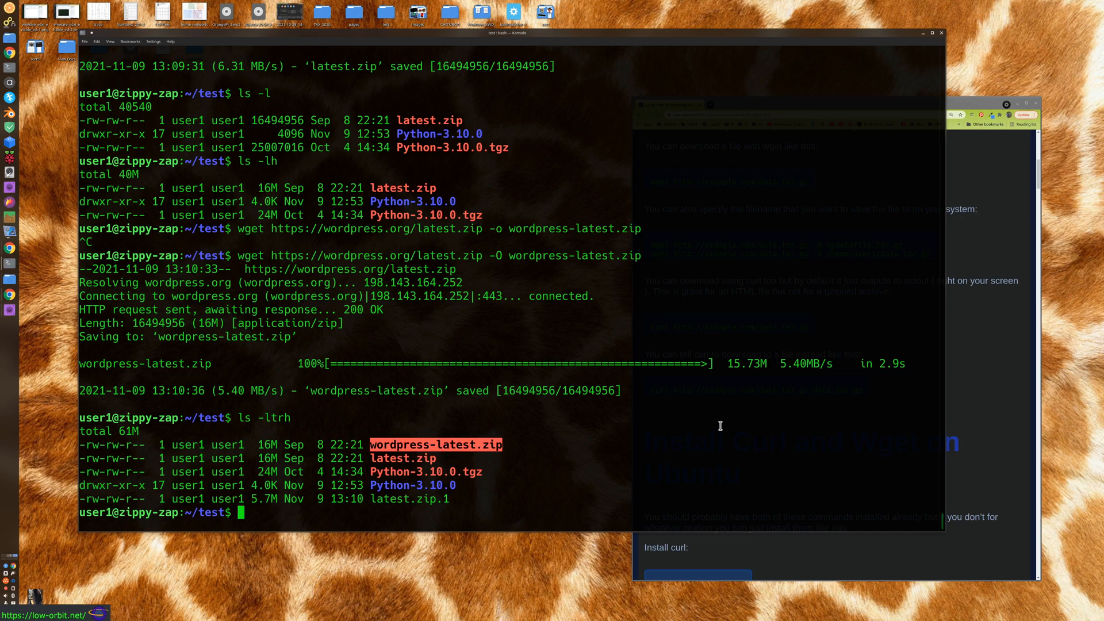
mouse_move(372, 465)
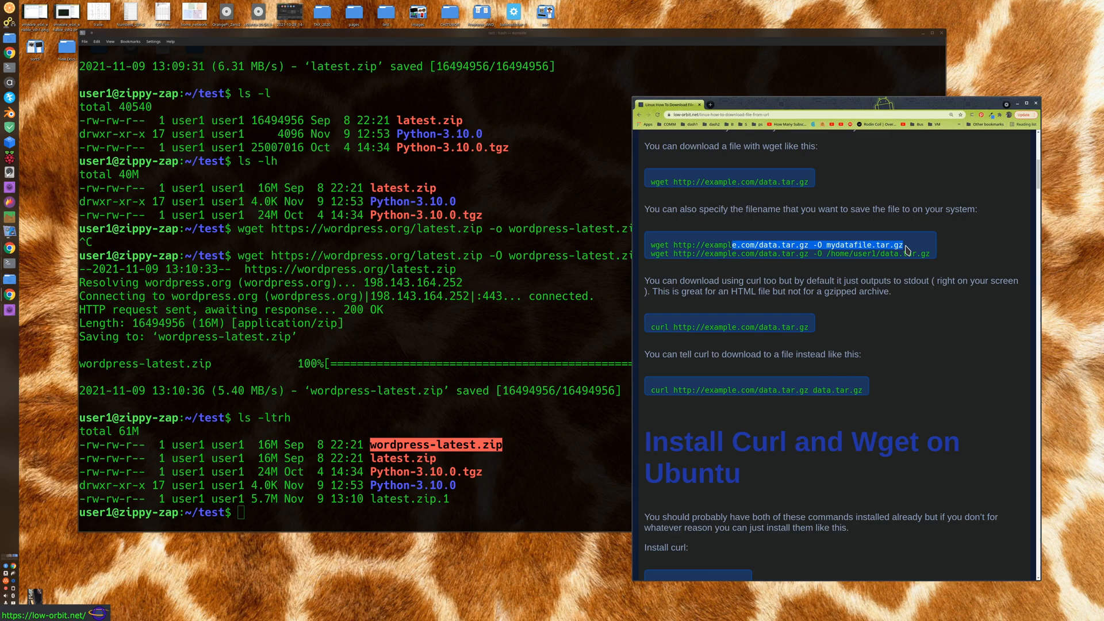
mouse_move(721, 382)
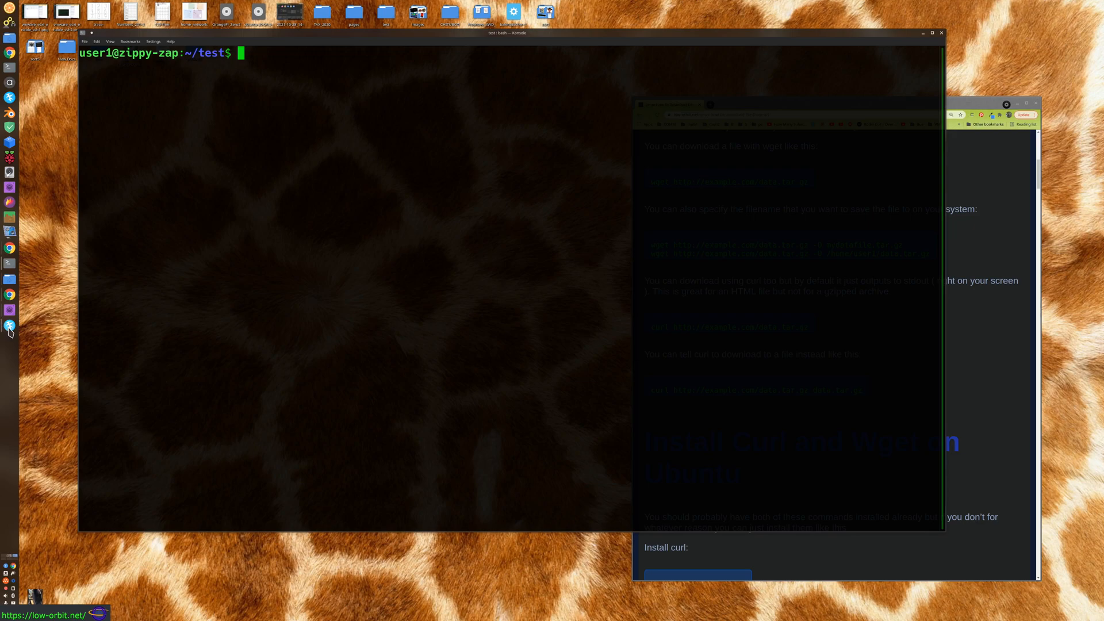
mouse_move(10, 327)
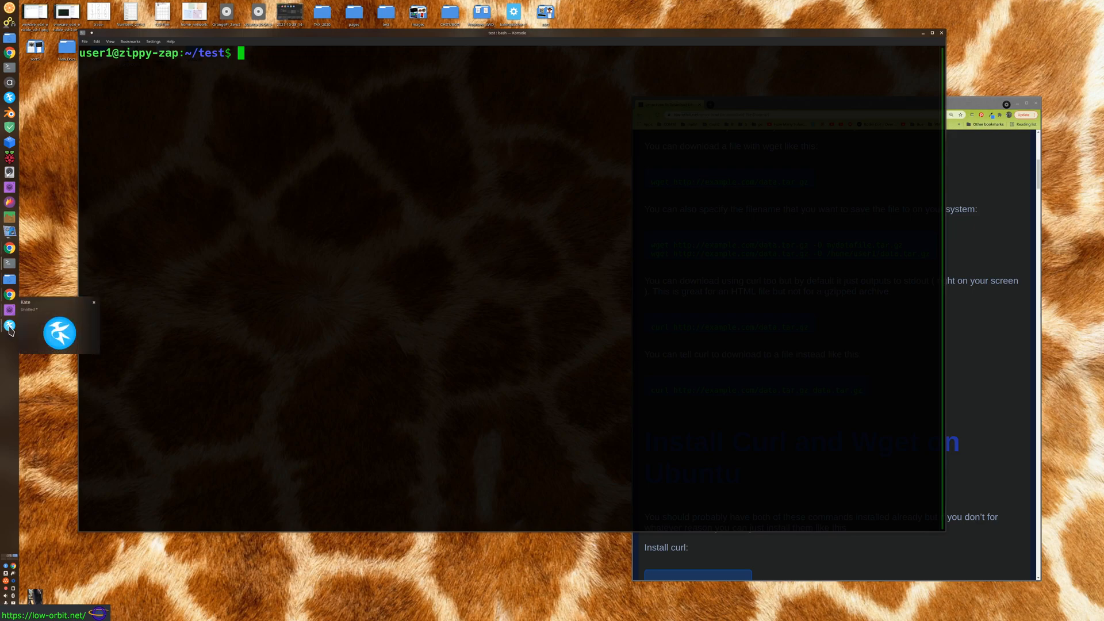
click(60, 326)
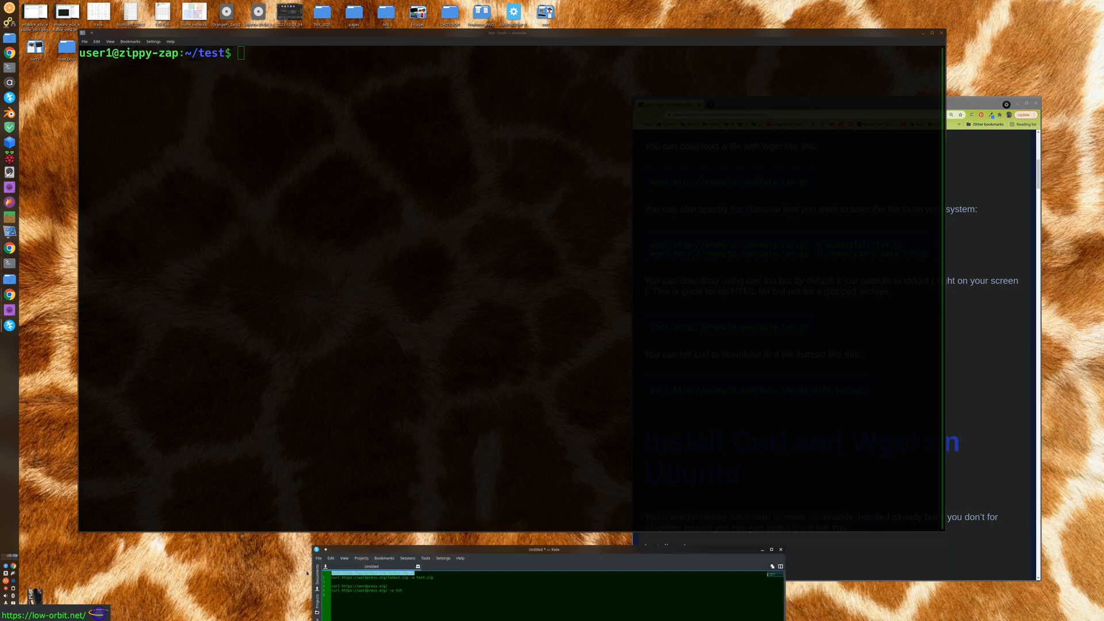
right_click(345, 303)
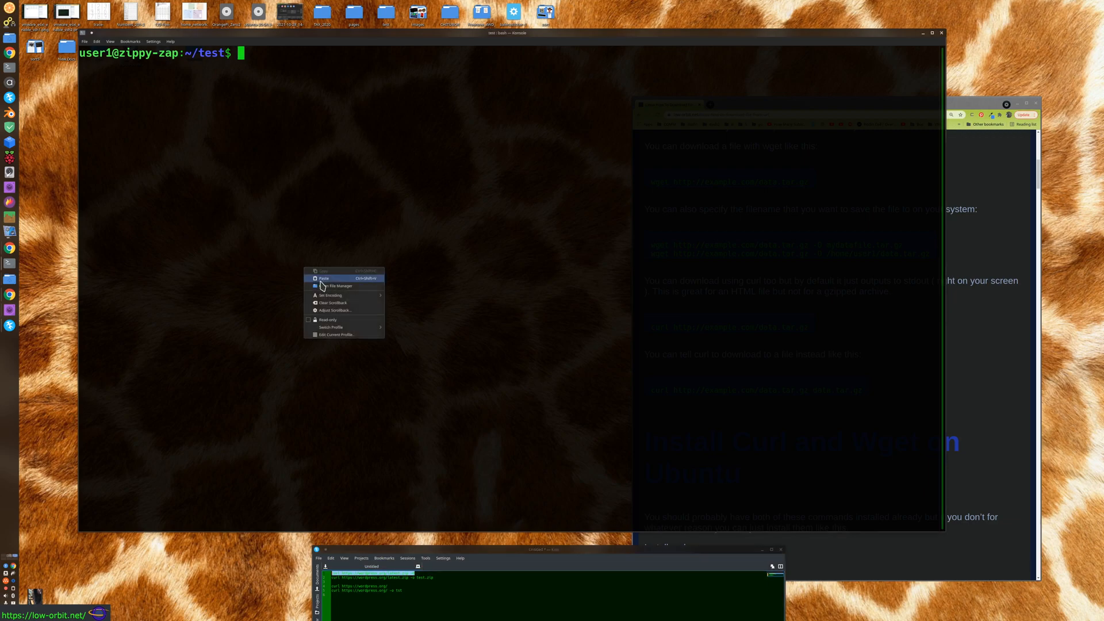
click(325, 278)
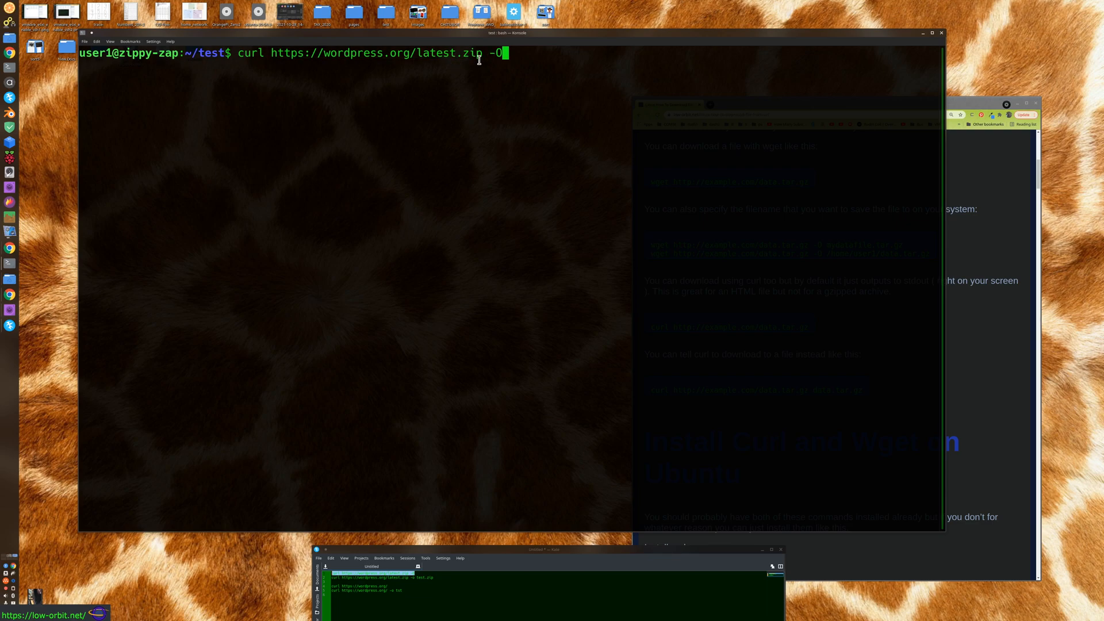
mouse_move(479, 76)
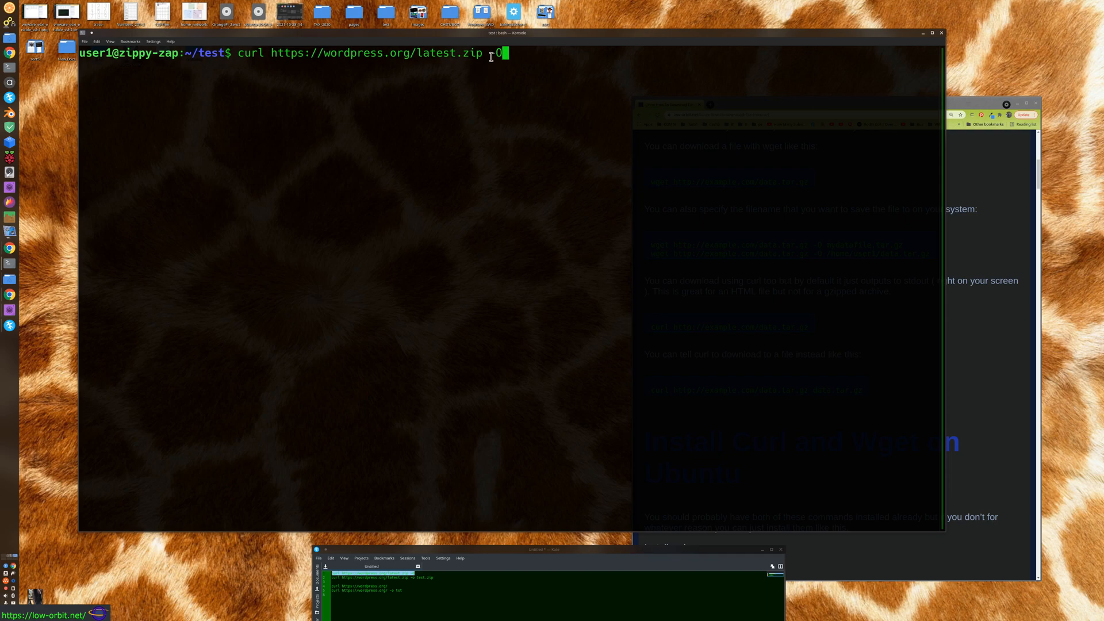
text(-O)
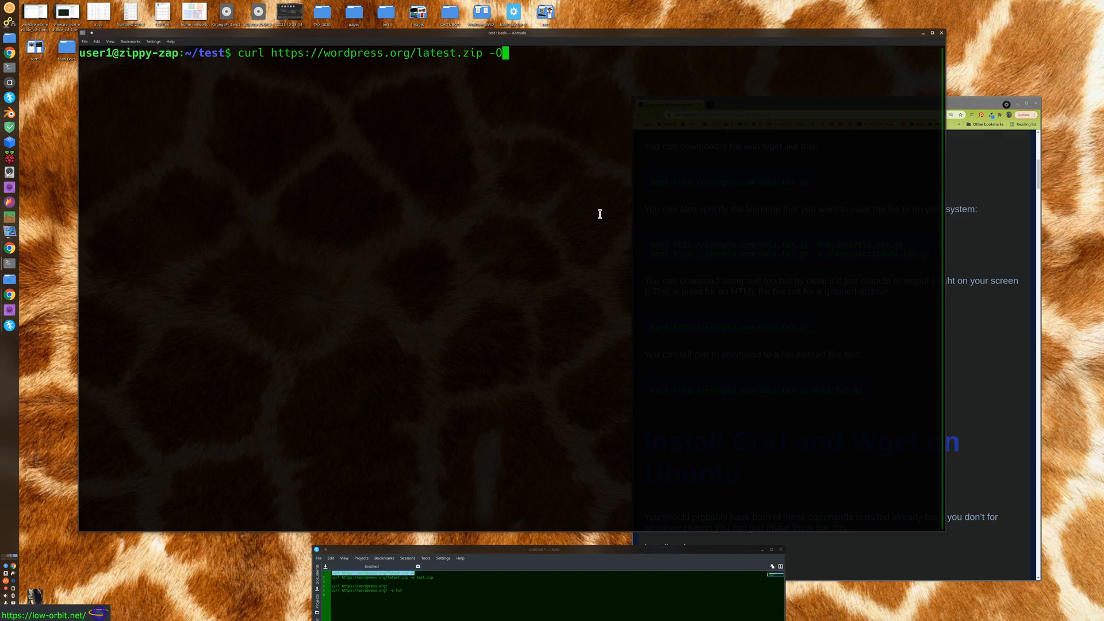
key(Return)
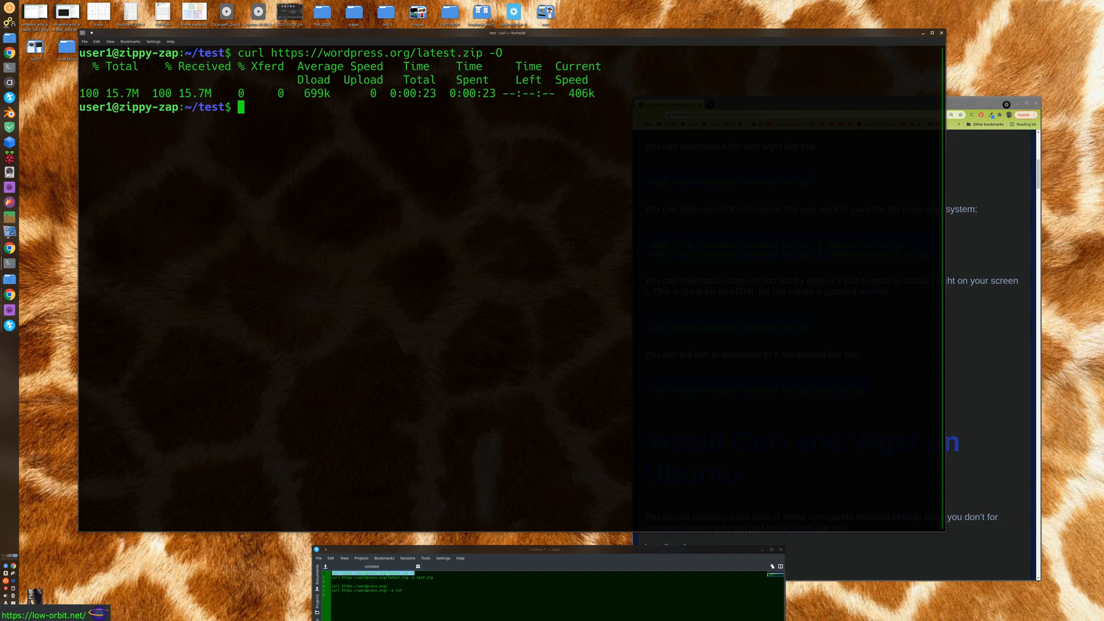
List the folder time-sorted to confirm latest.zip arrived beside test.zip, then prepare to clear up
text(ls -)
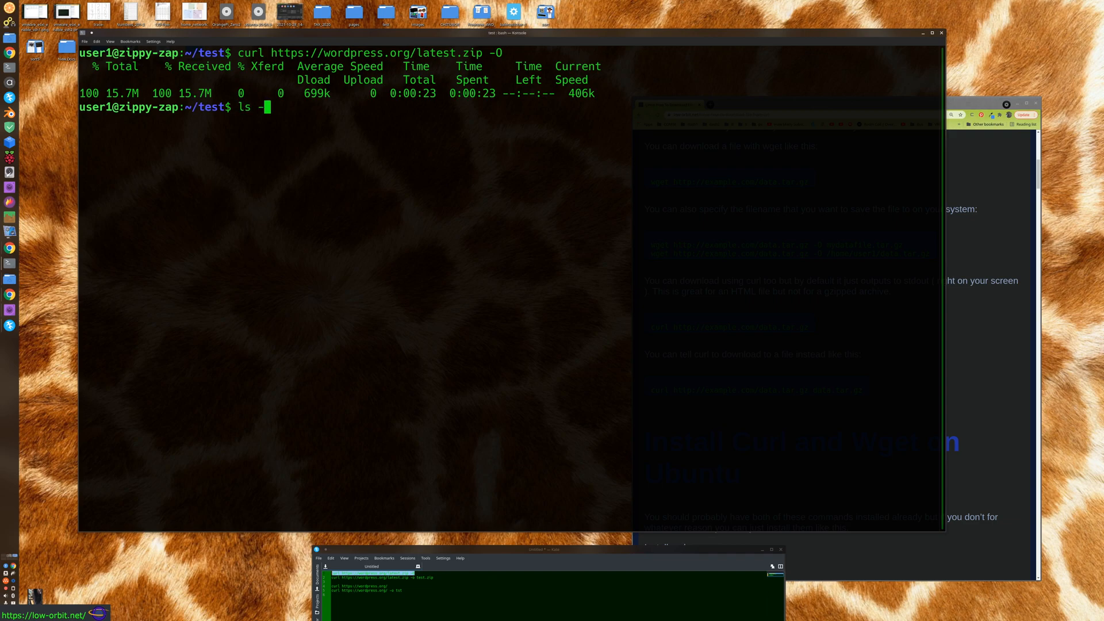
key(Return)
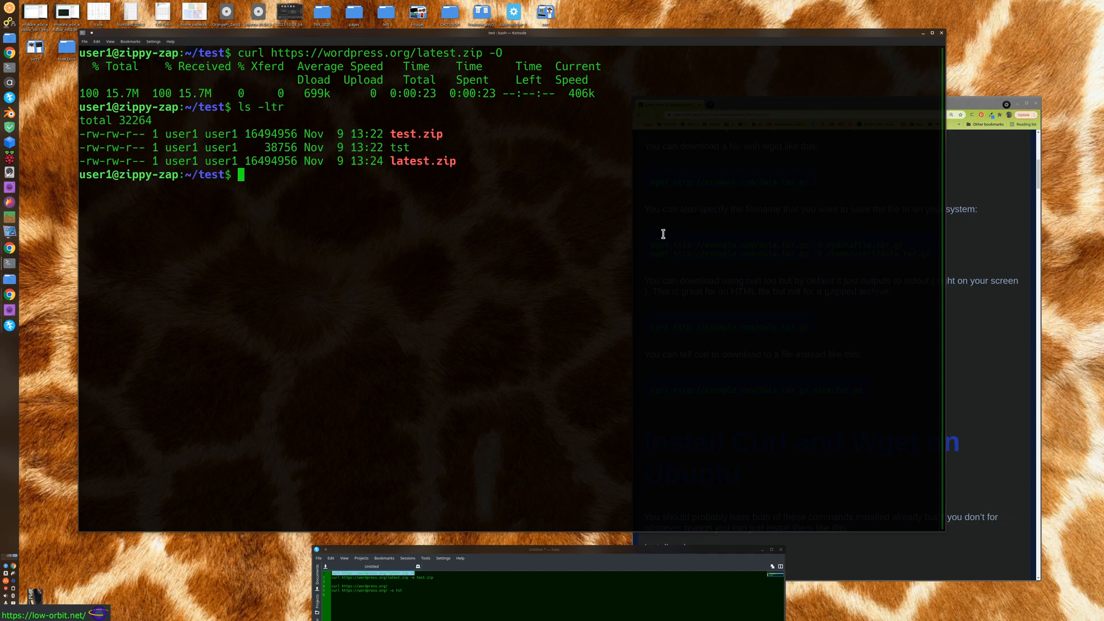
text(rm)
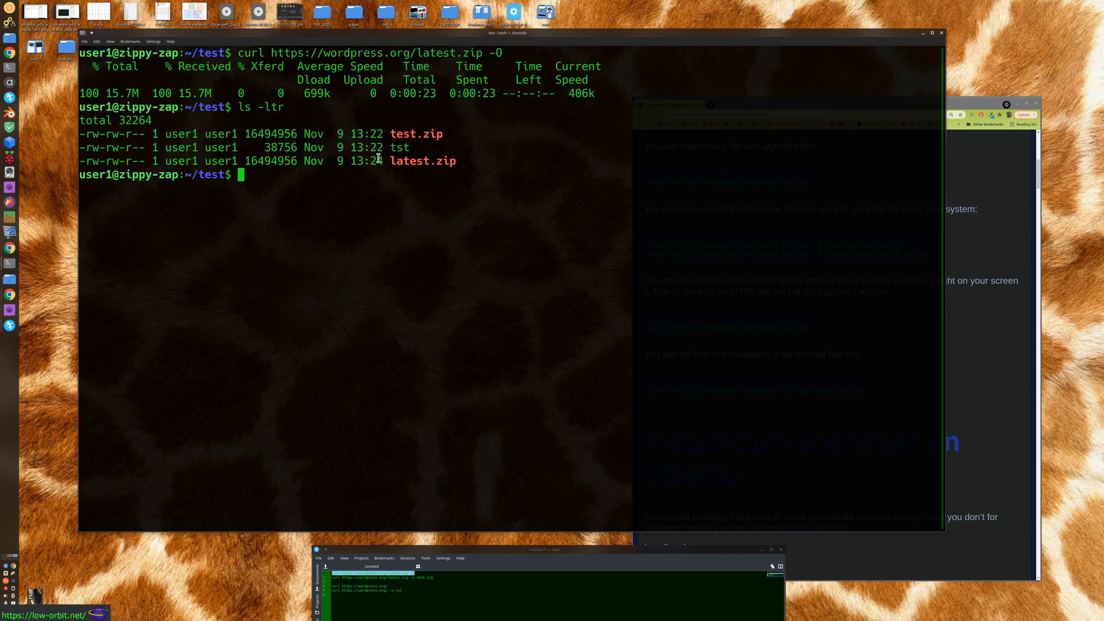
double_click(424, 161)
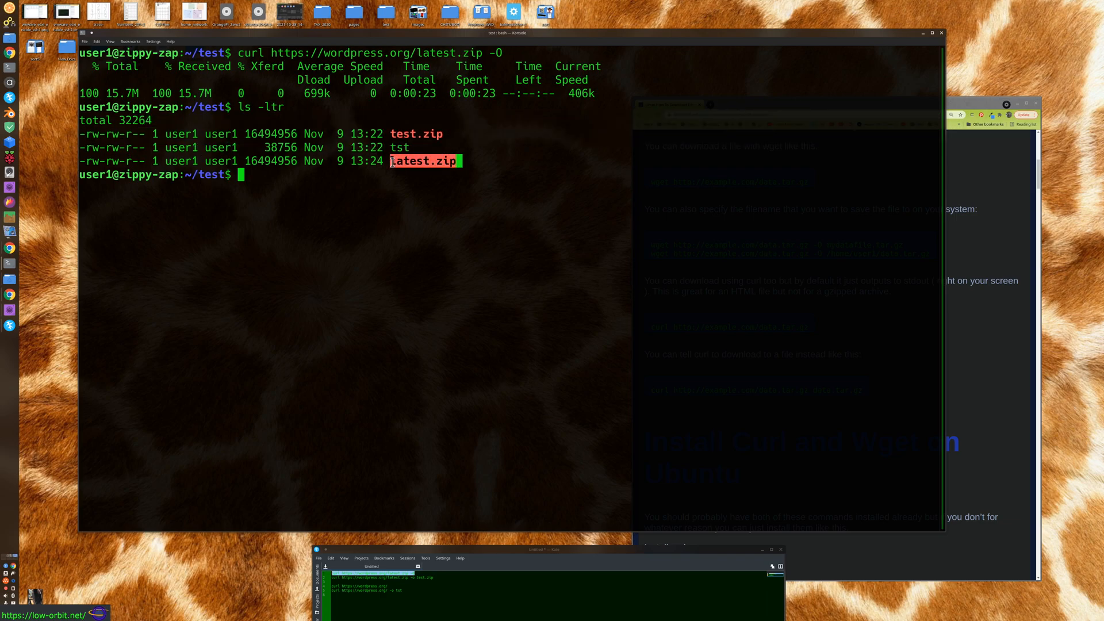
mouse_move(384, 162)
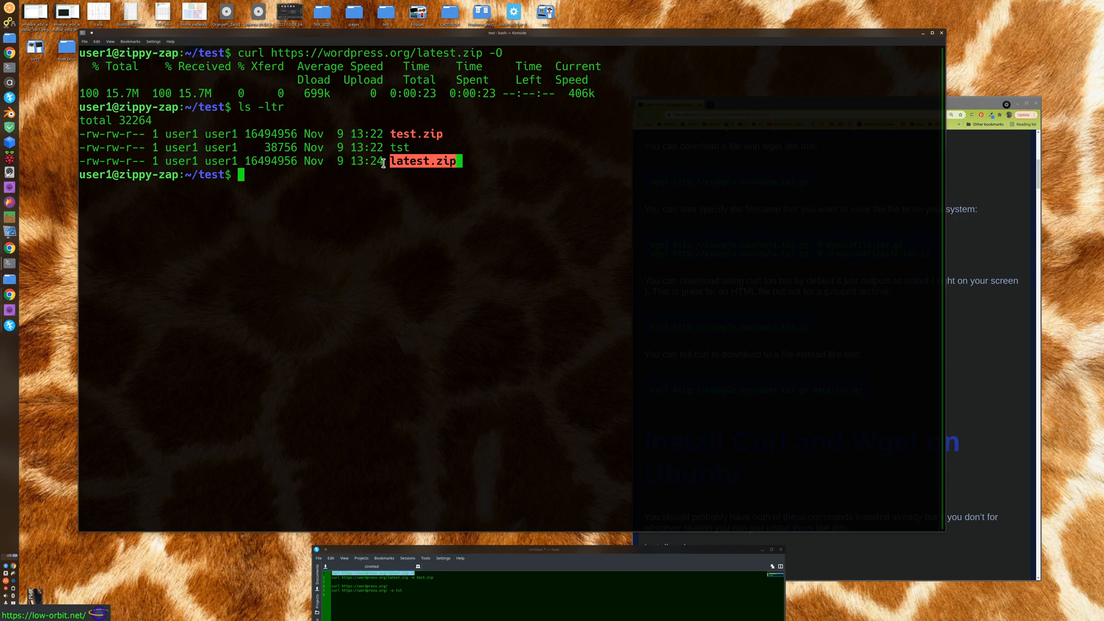
mouse_move(451, 111)
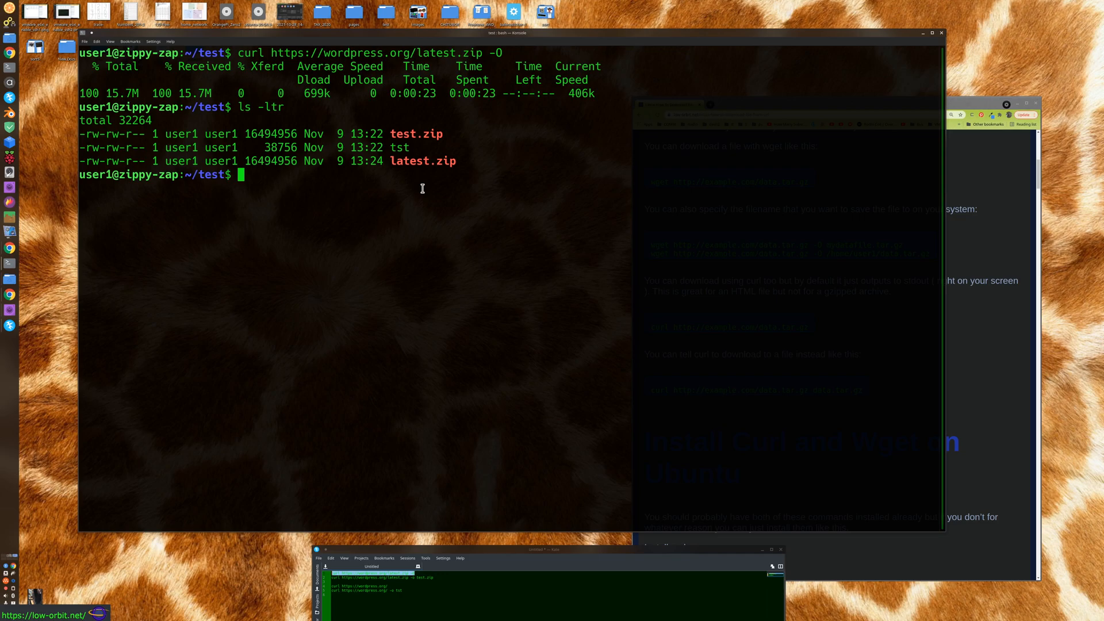
text(clear)
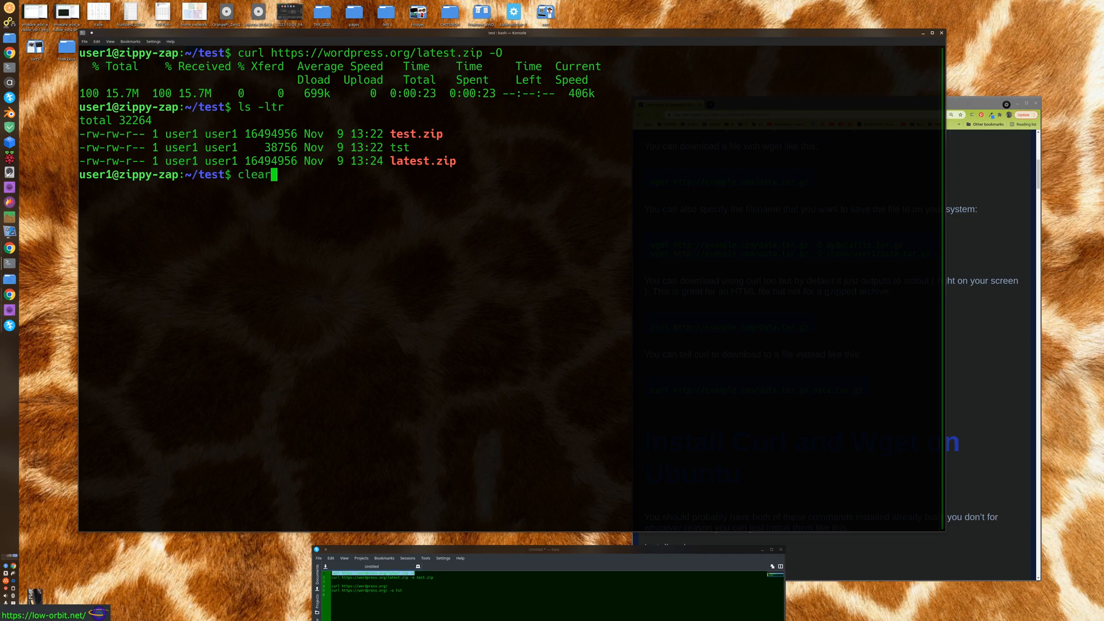
Clear the screen, empty the test folder with rm *, and download the archive as test.zip with curl -o
key(Return)
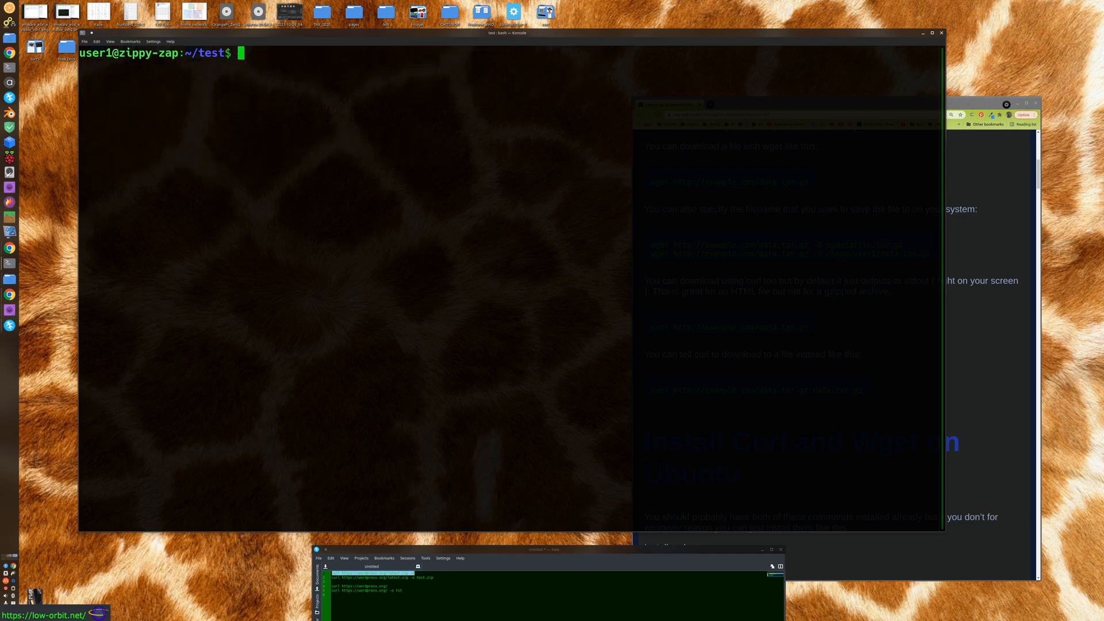
text(curl https://wordpress.org/latest.zip -O)
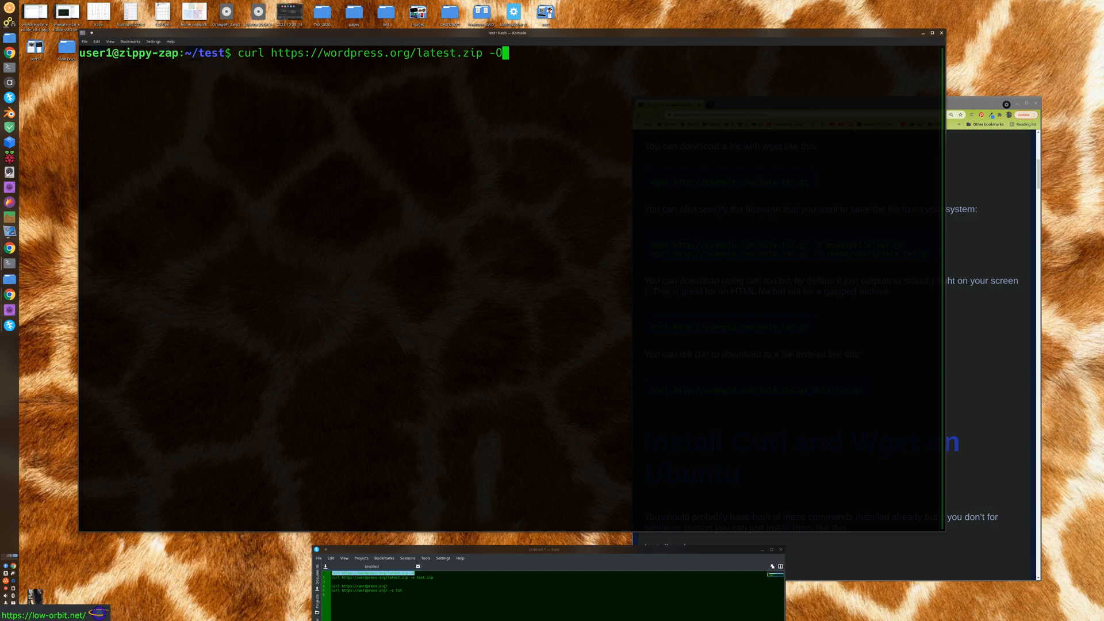
text(rm *)
text(ls)
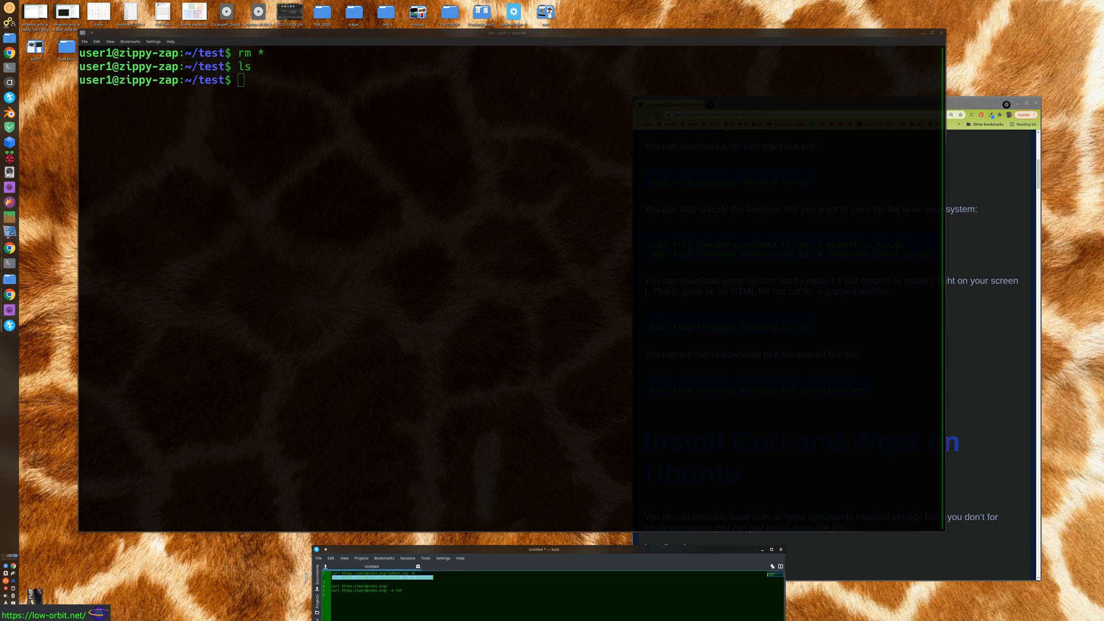
right_click(398, 585)
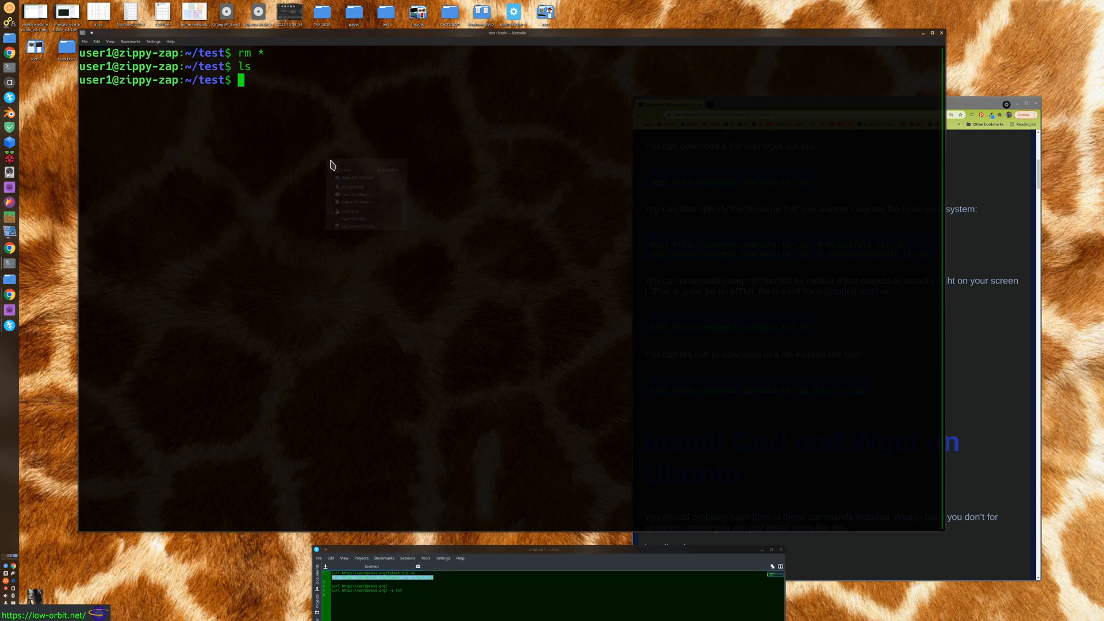
text(curl https://wordpress.org/latest.zip -o test.zip)
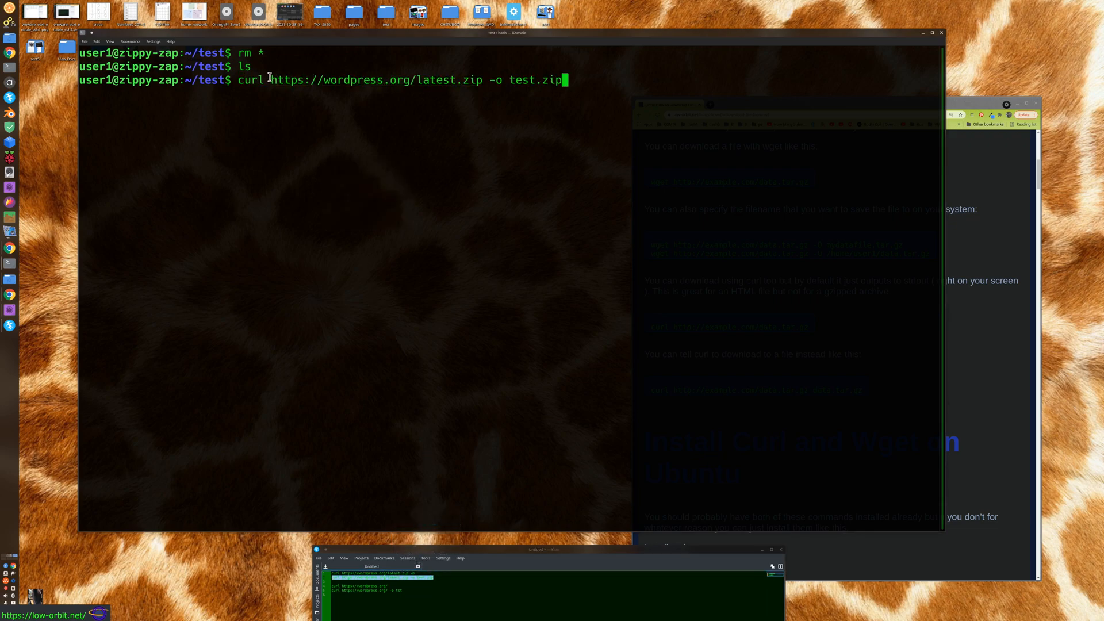
mouse_move(498, 84)
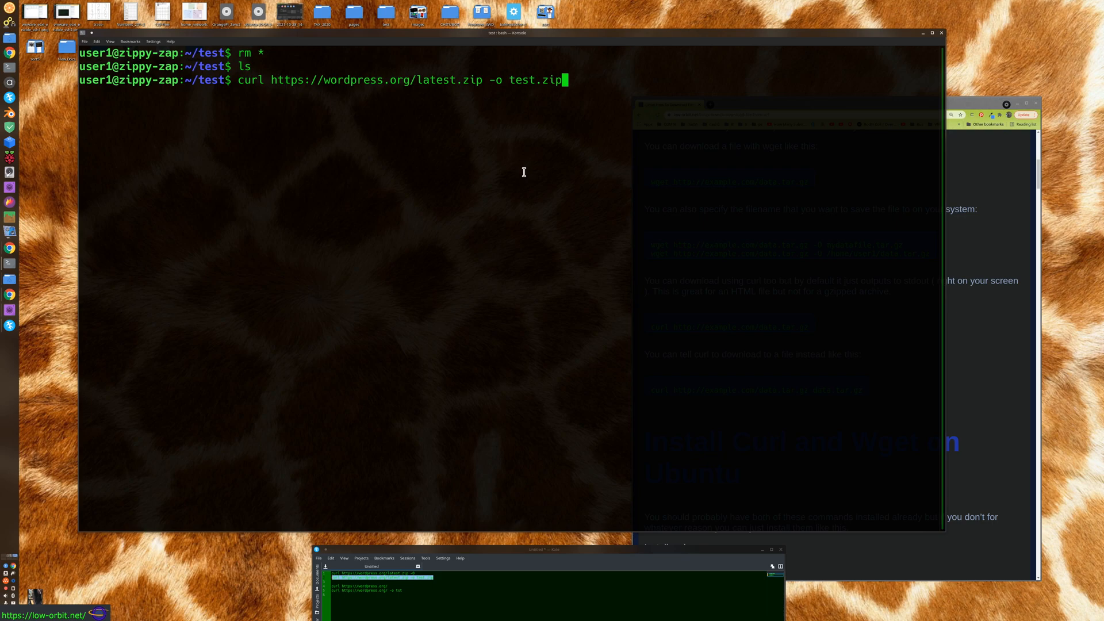
key(Return)
text(ls -ltrh)
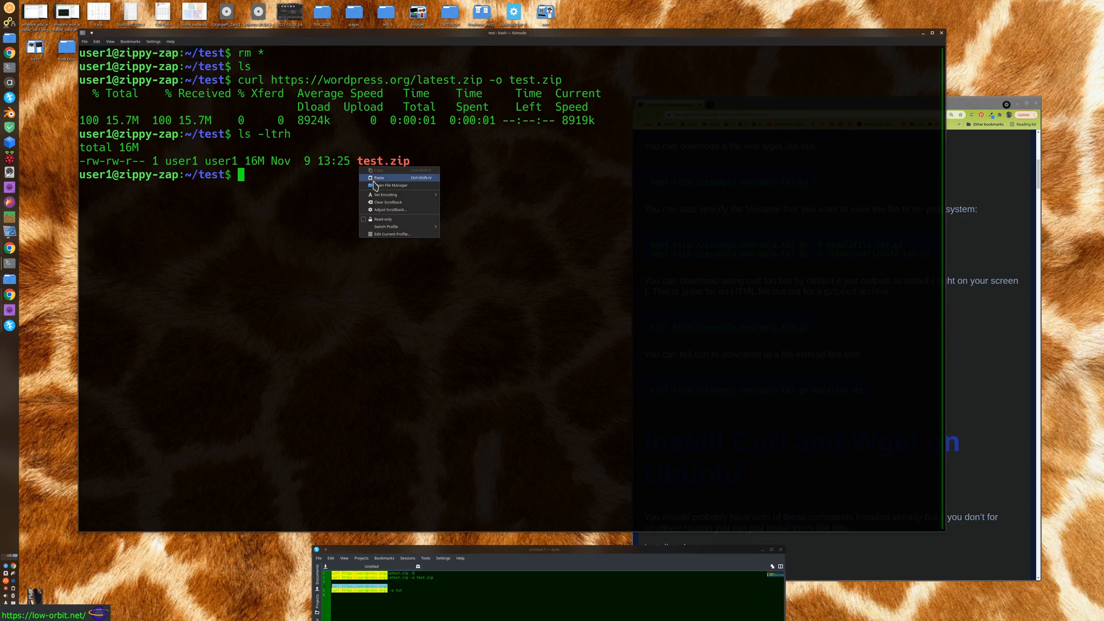
Fetch the wordpress.org homepage with curl, then rerun it piped to grep -i java to keep only the java lines
click(378, 177)
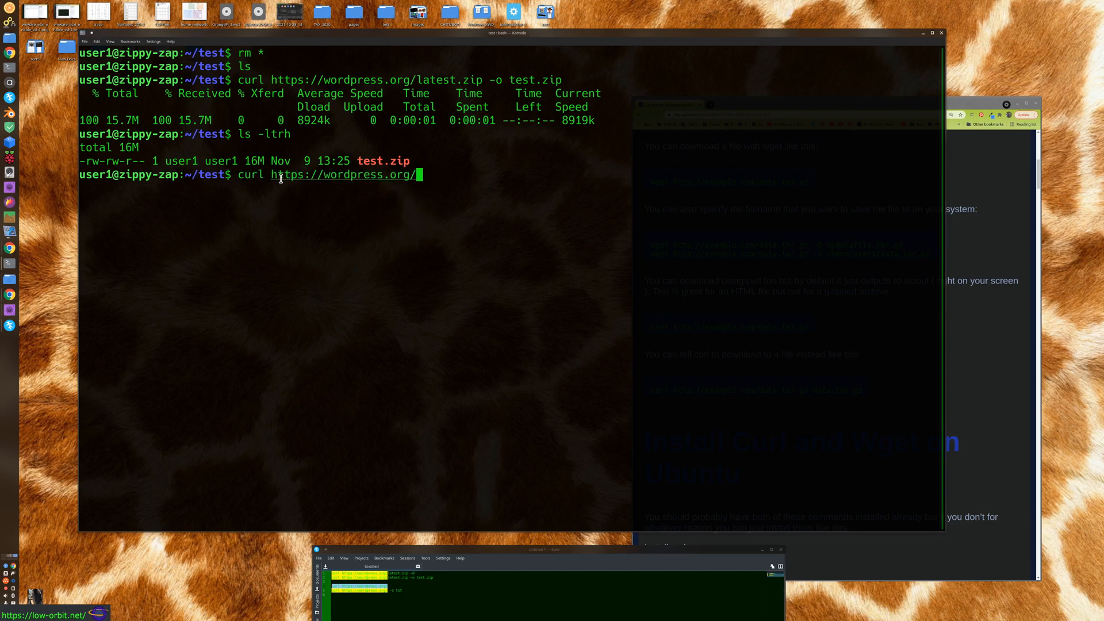
mouse_move(383, 244)
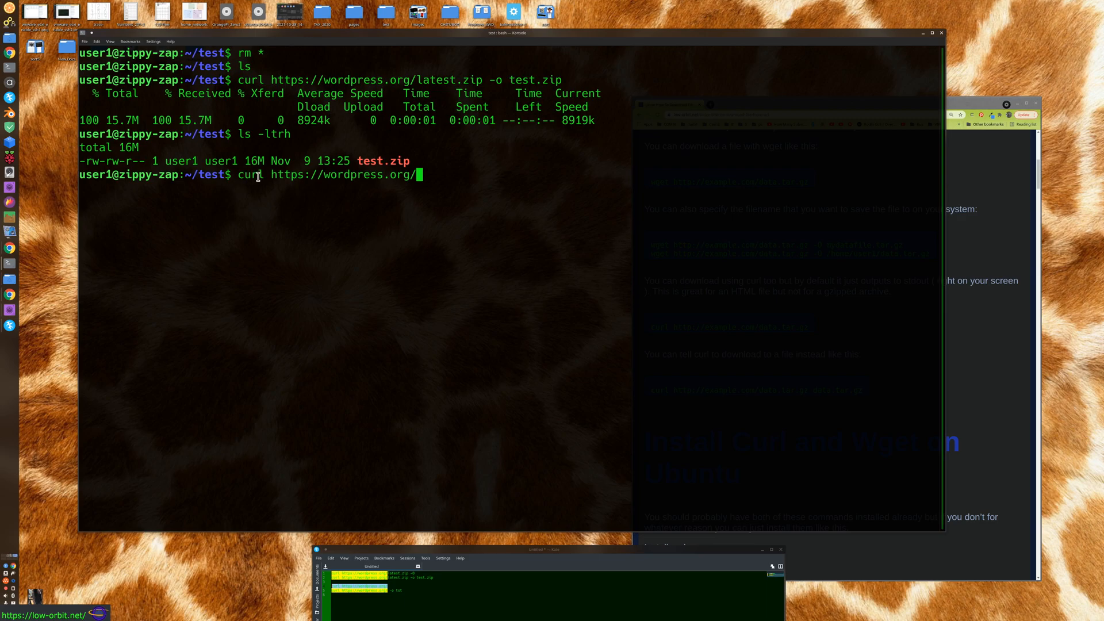
mouse_move(494, 232)
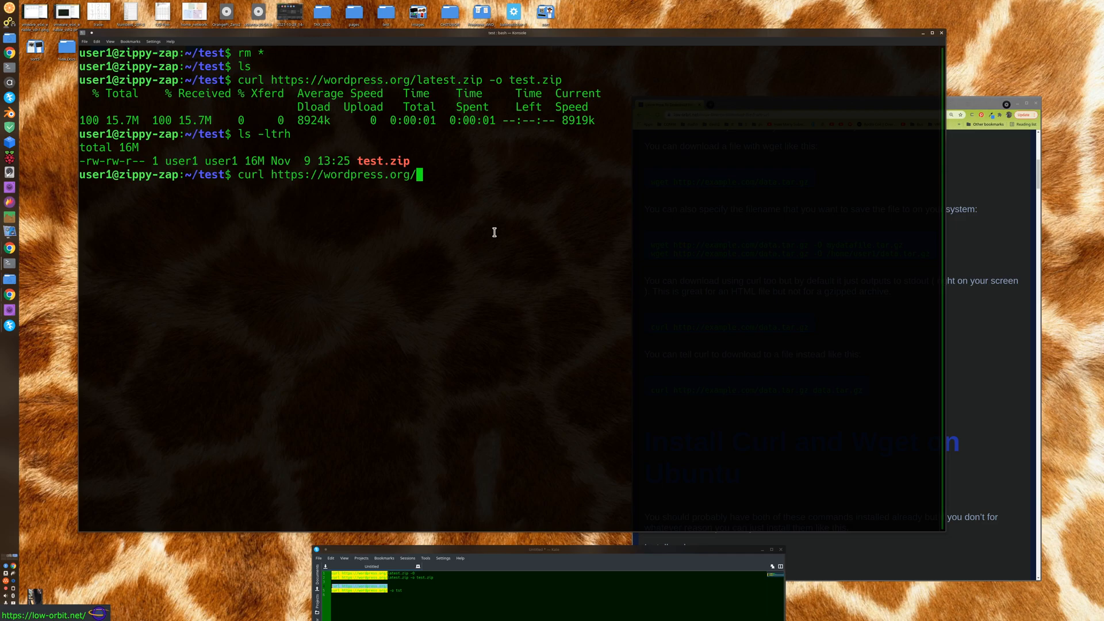
key(Return)
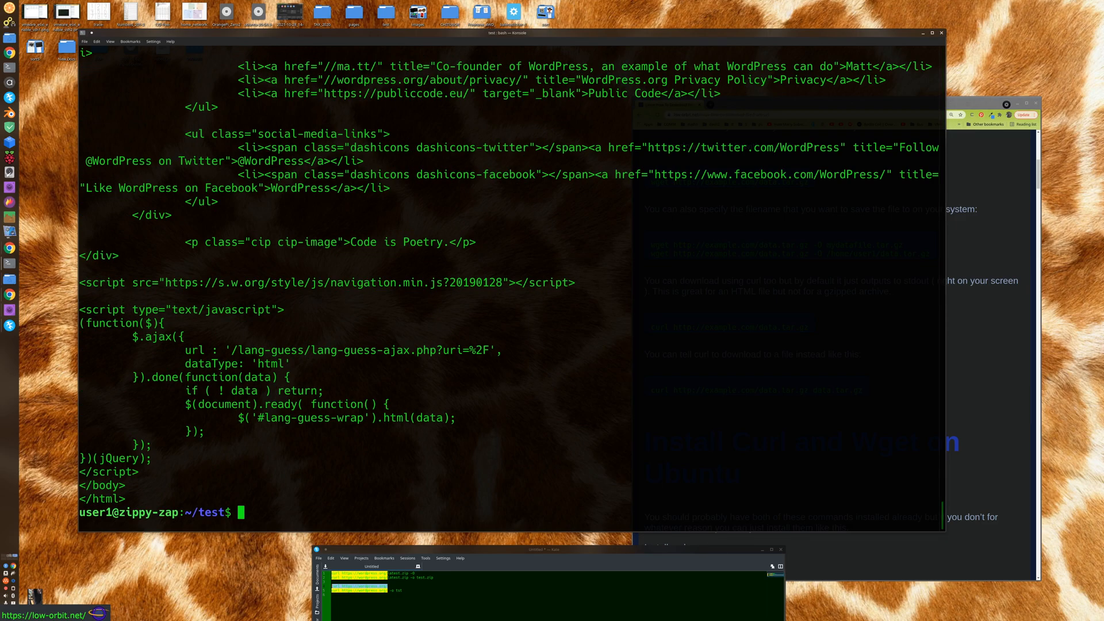
mouse_move(252, 91)
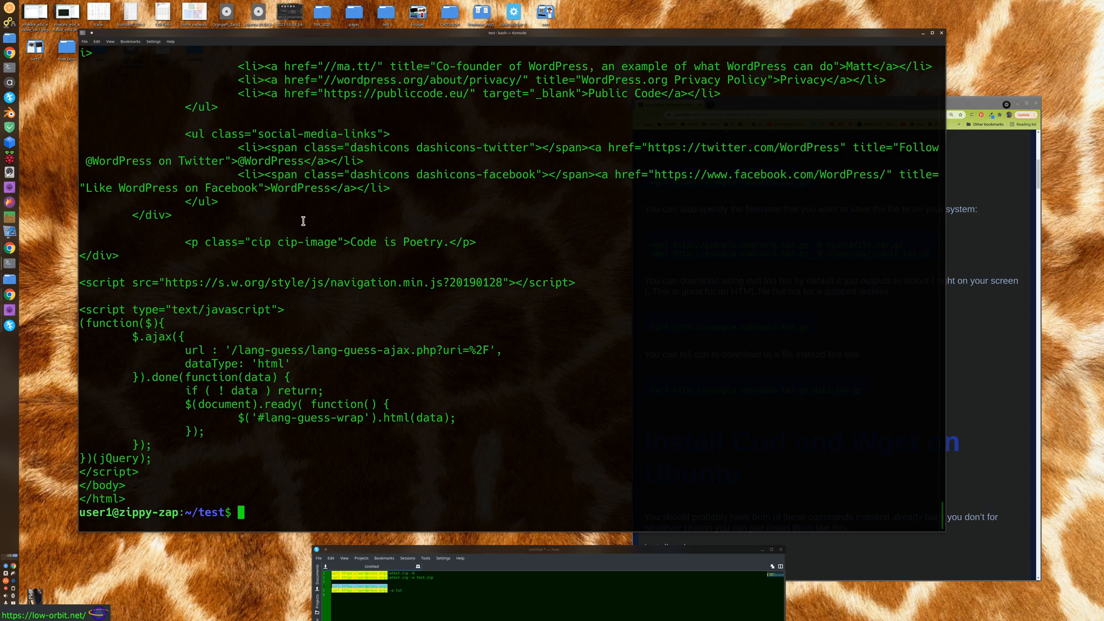
text(curl https://wordpress.org/)
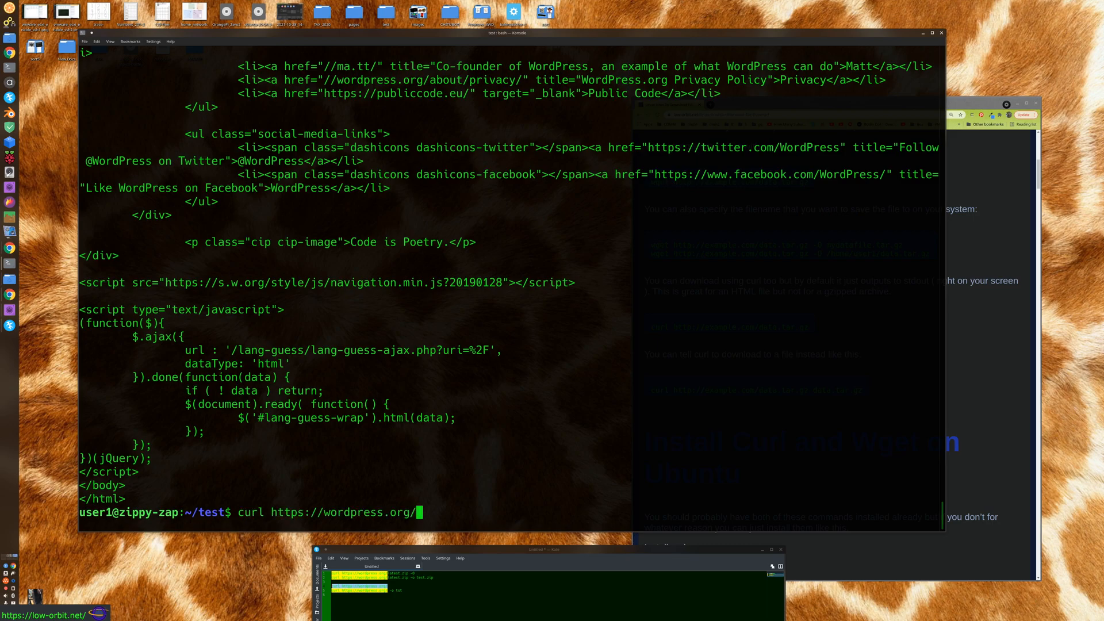
text(|grep)
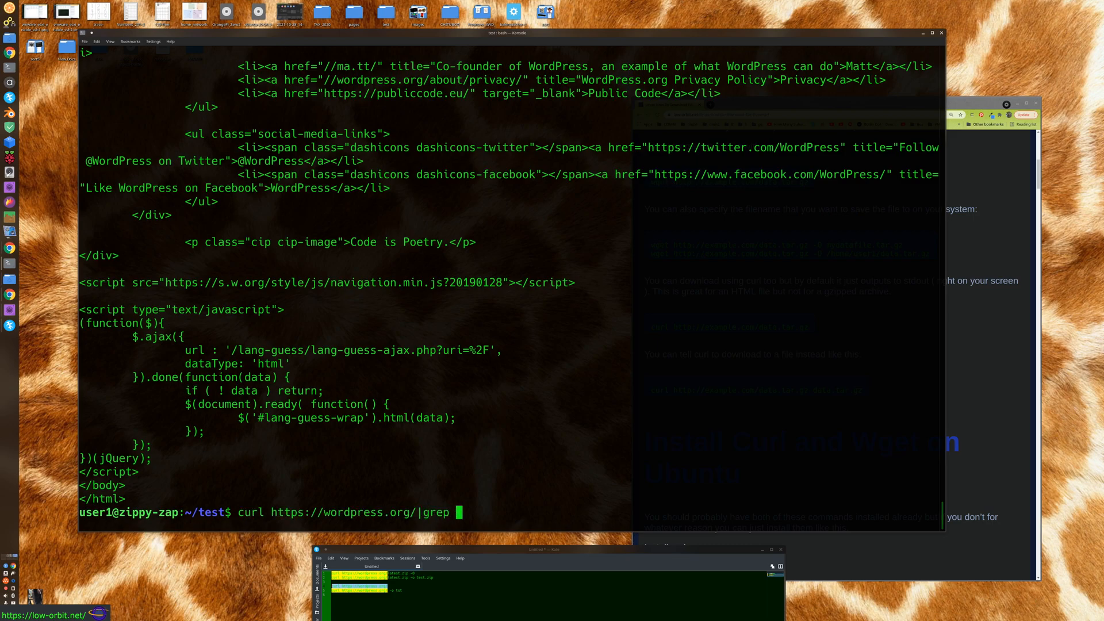
text(-i java)
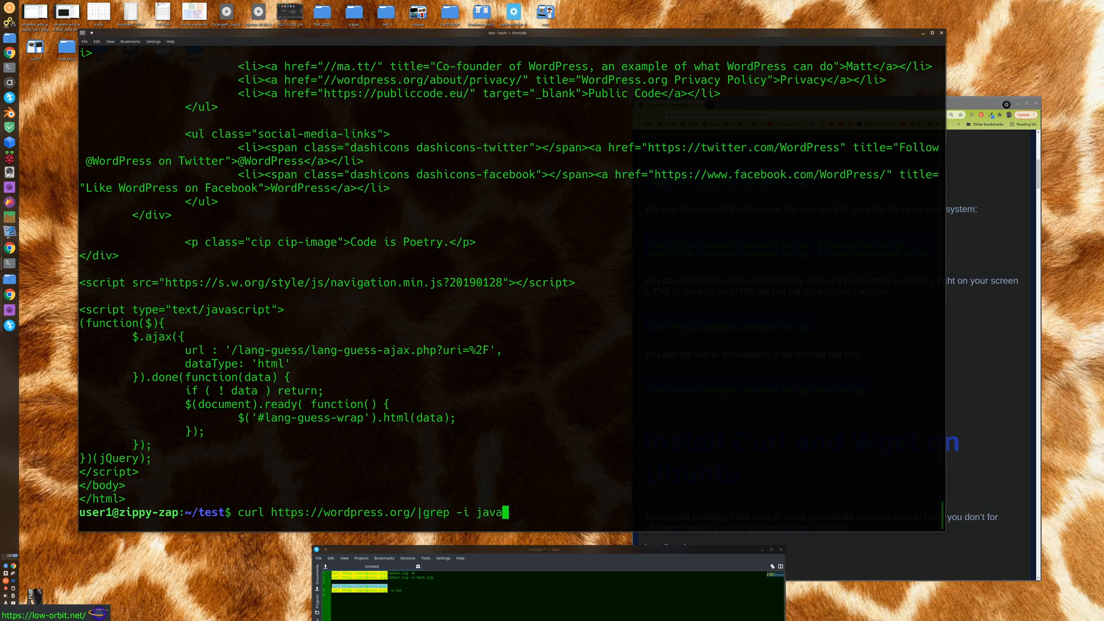
key(Return)
text(ls)
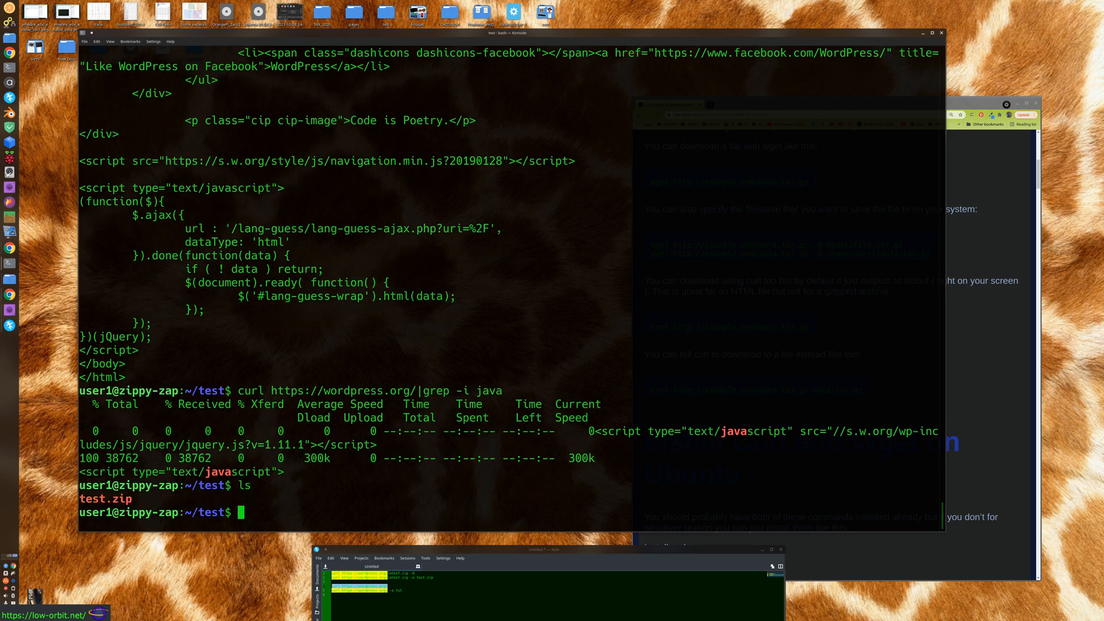
Recall the curl command and replace the grep filter with -o test.html to save the homepage
text(curl https://wordpress.org/|grep -i java)
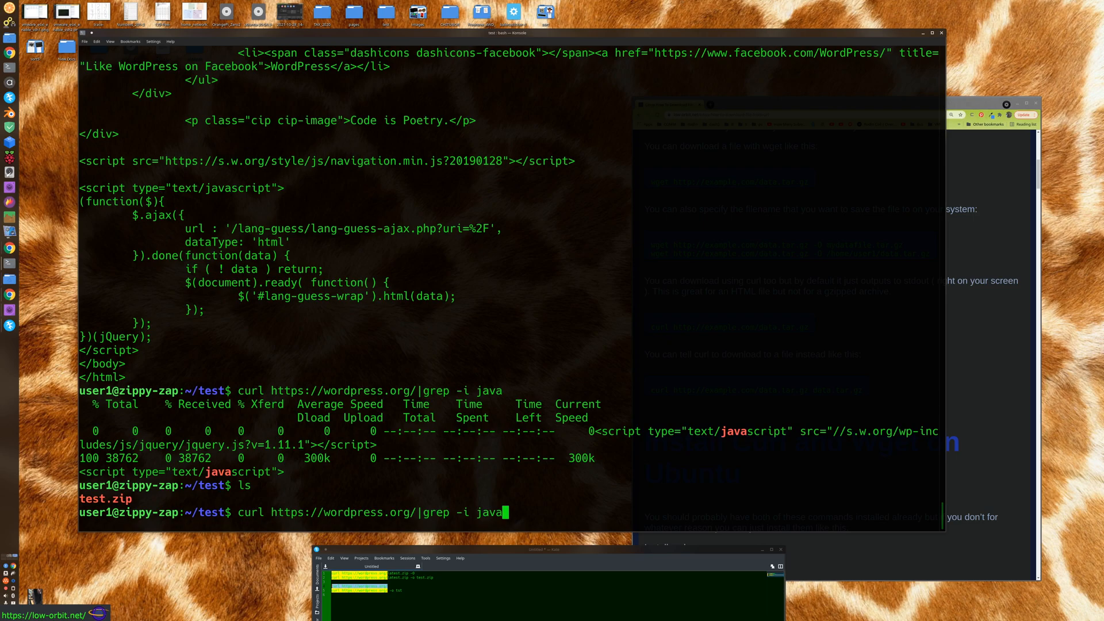
key(BackSpace)
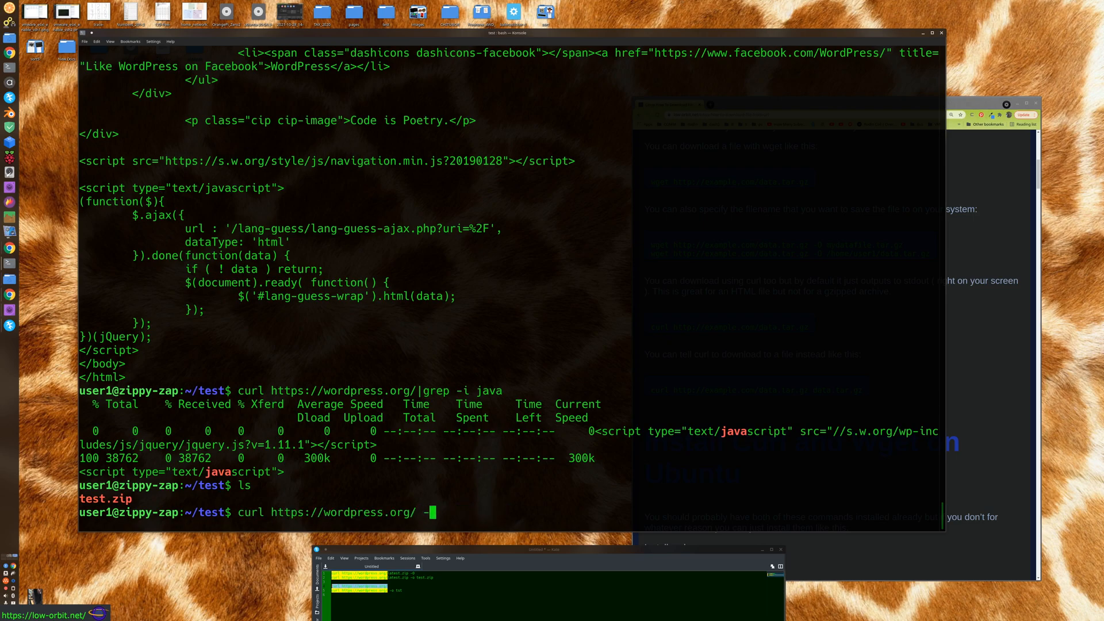
text(-o)
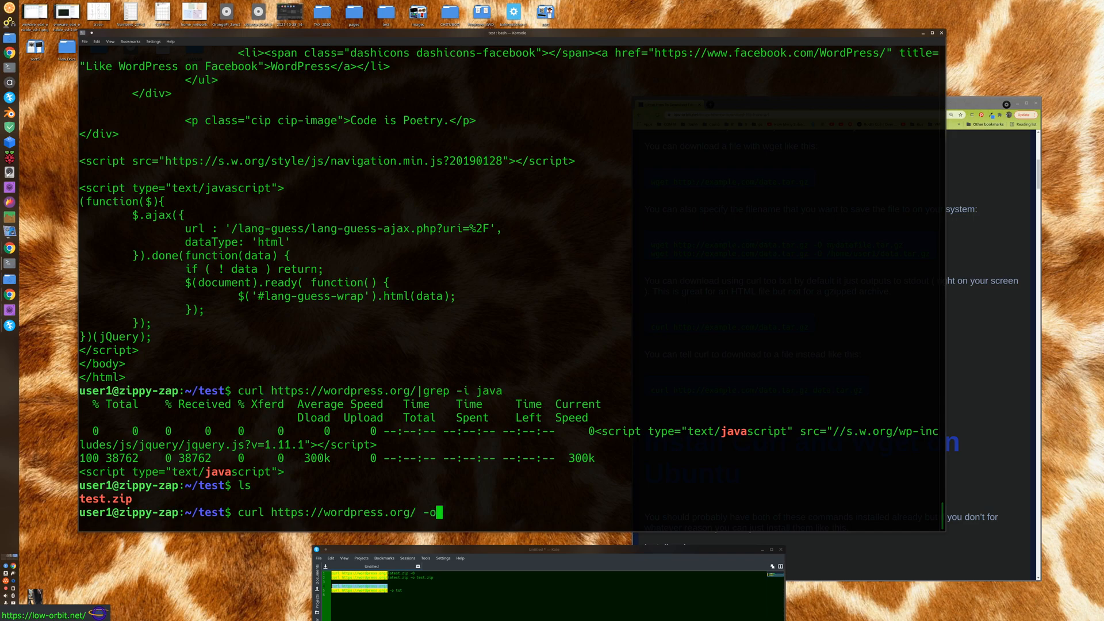
text(te)
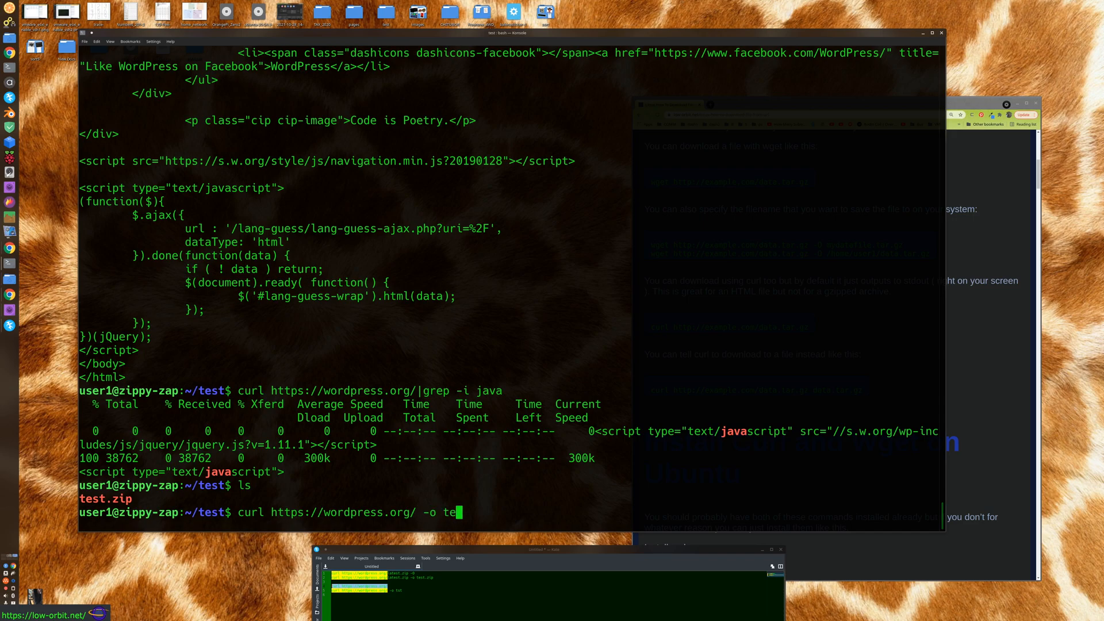
text(st.html)
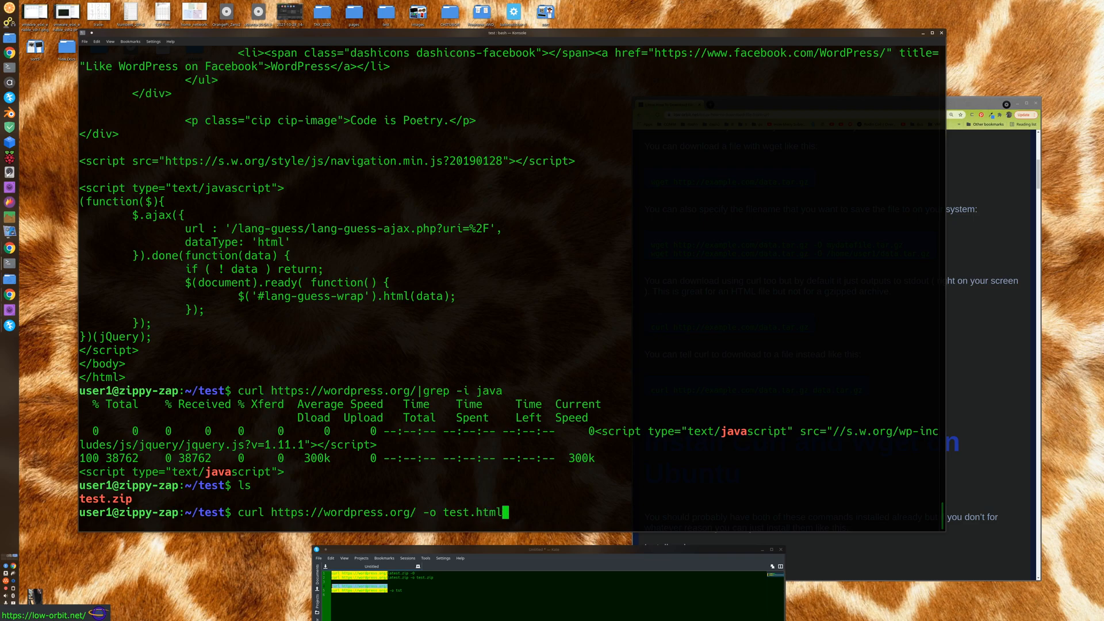
key(Return)
text(ls -l)
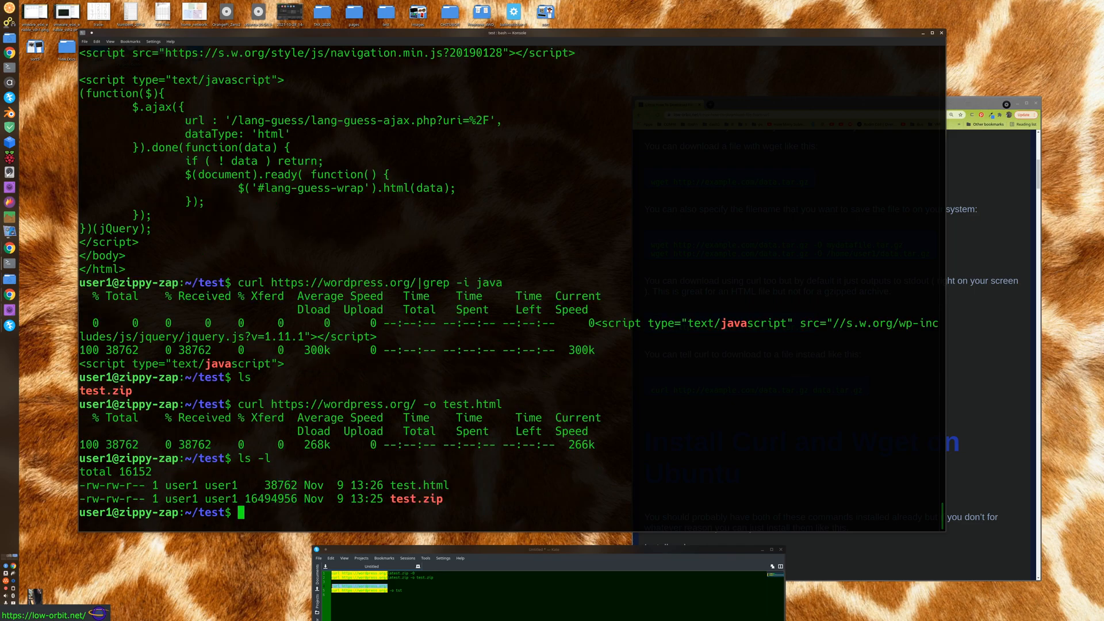
Print the saved test.html contents with cat
text(vi)
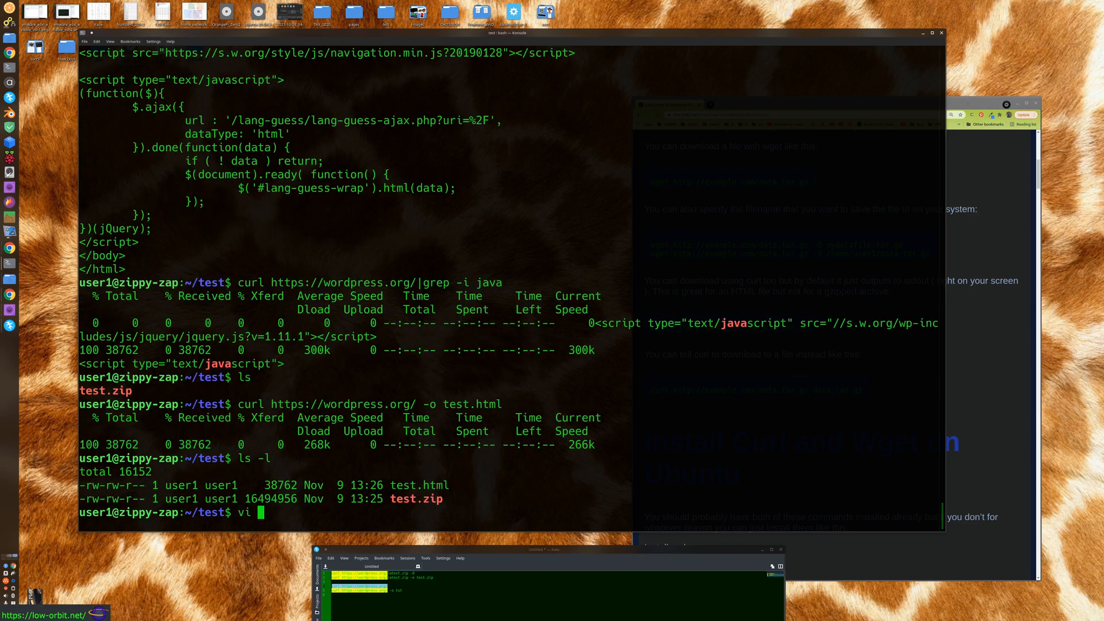
text(cat t)
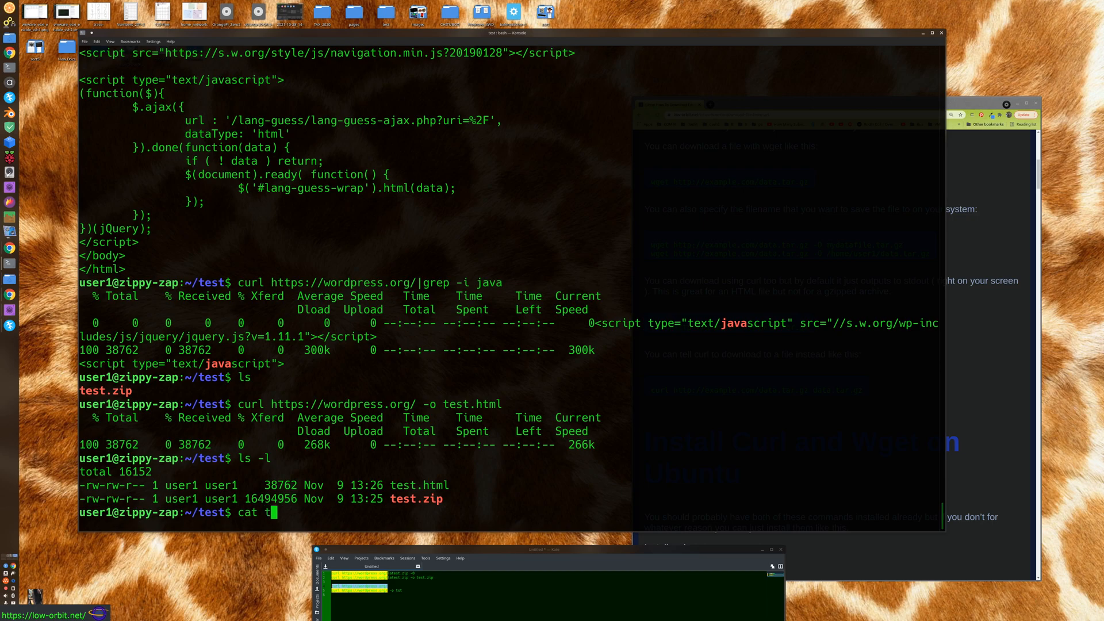
key(Return)
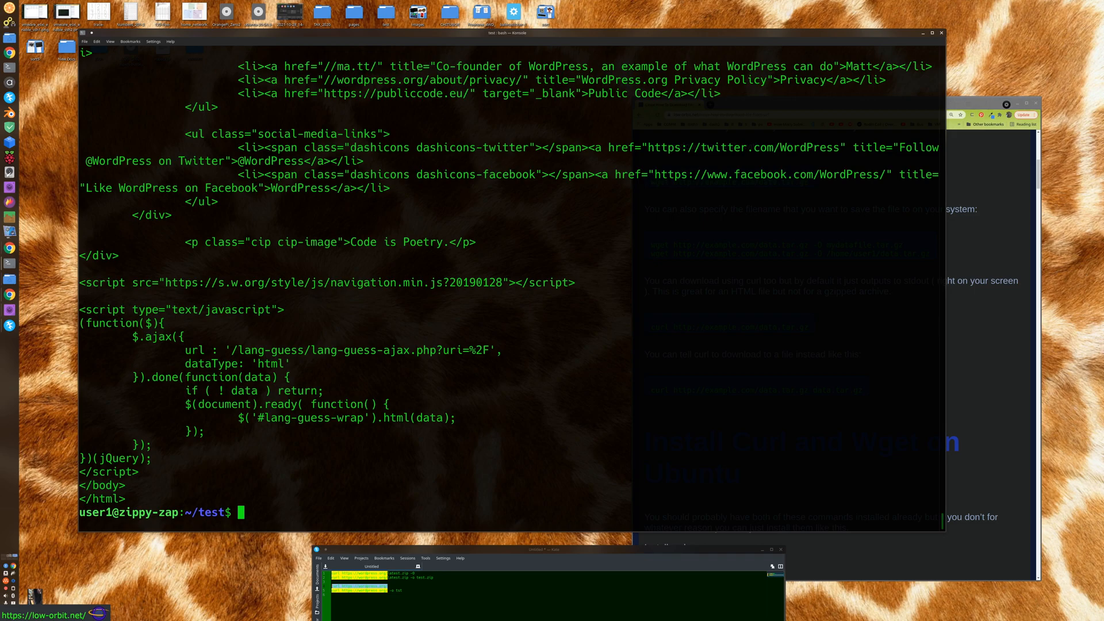
mouse_move(511, 451)
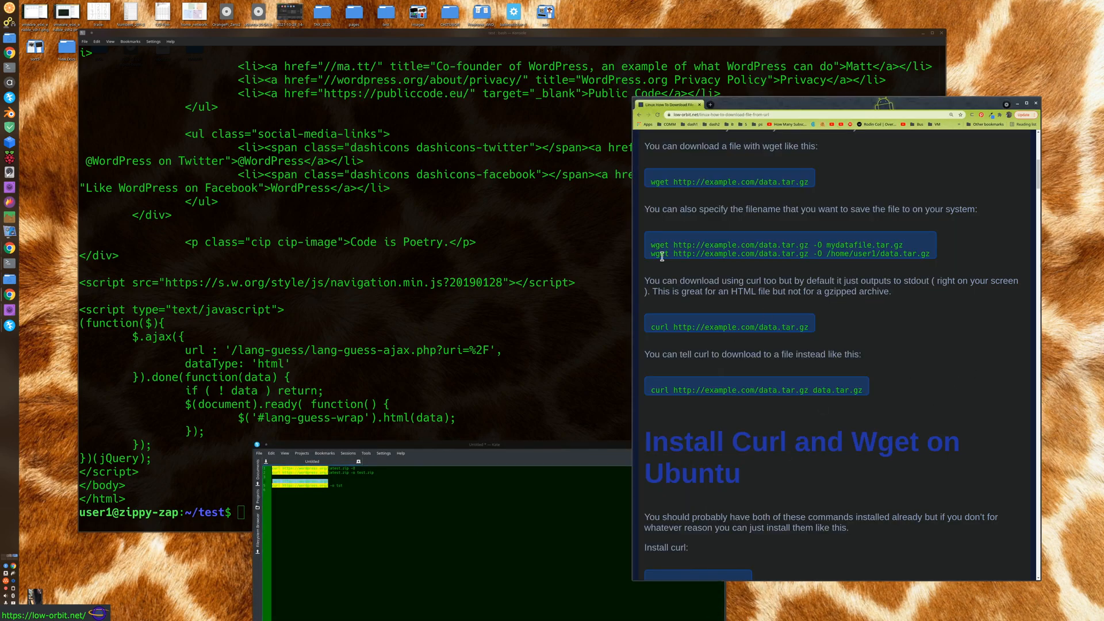
mouse_move(706, 366)
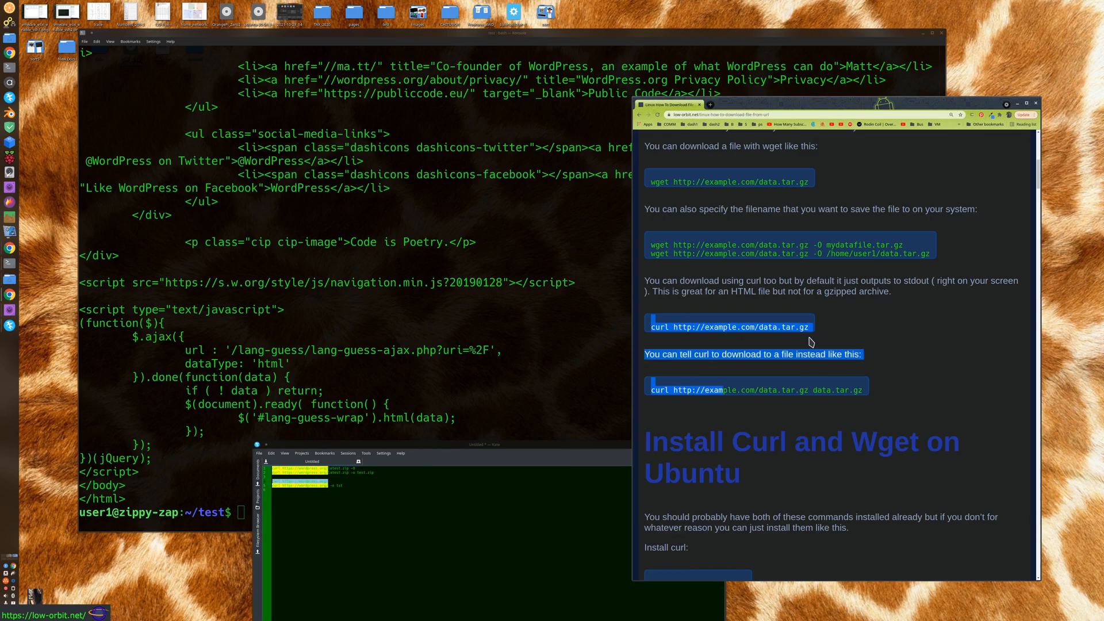
mouse_move(844, 236)
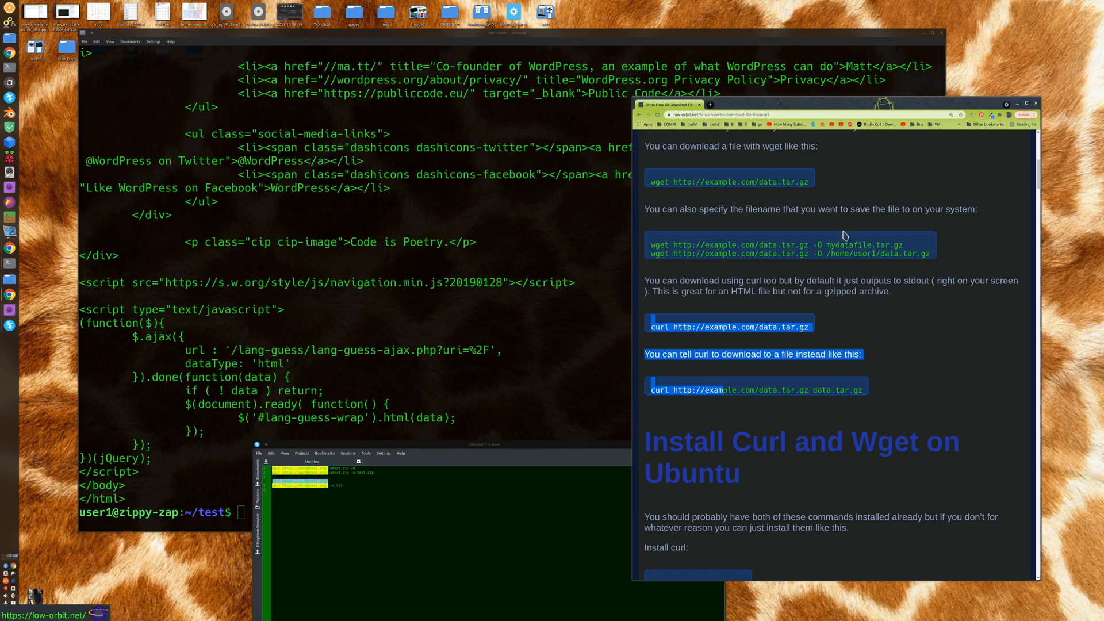
mouse_move(790, 298)
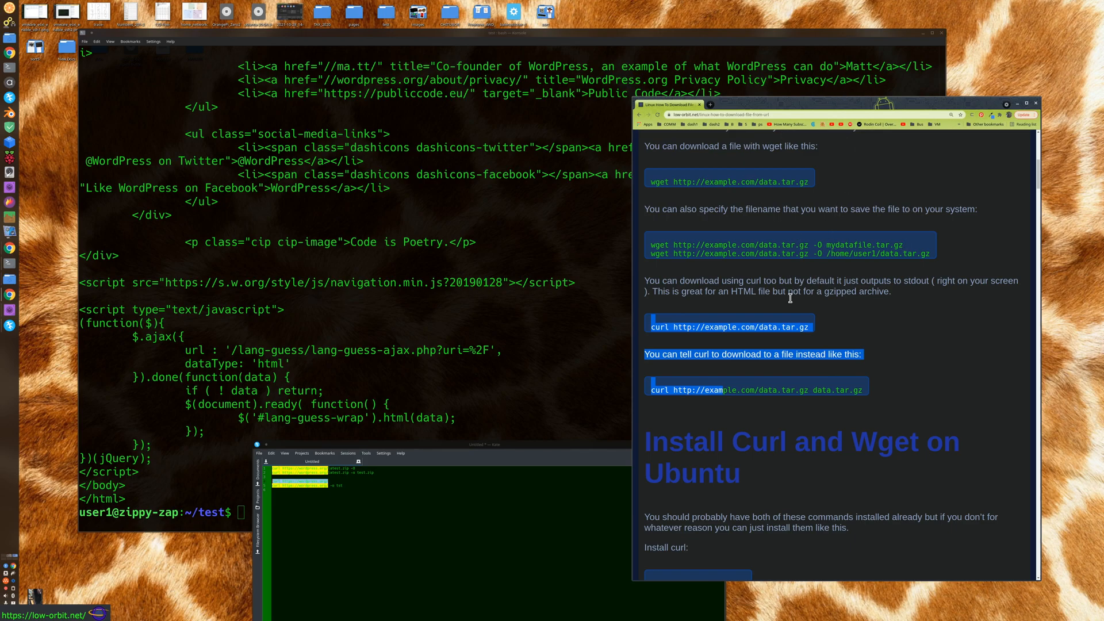
Scroll the Chrome guide to the Install Curl and Wget on Ubuntu section
scroll(down, 3)
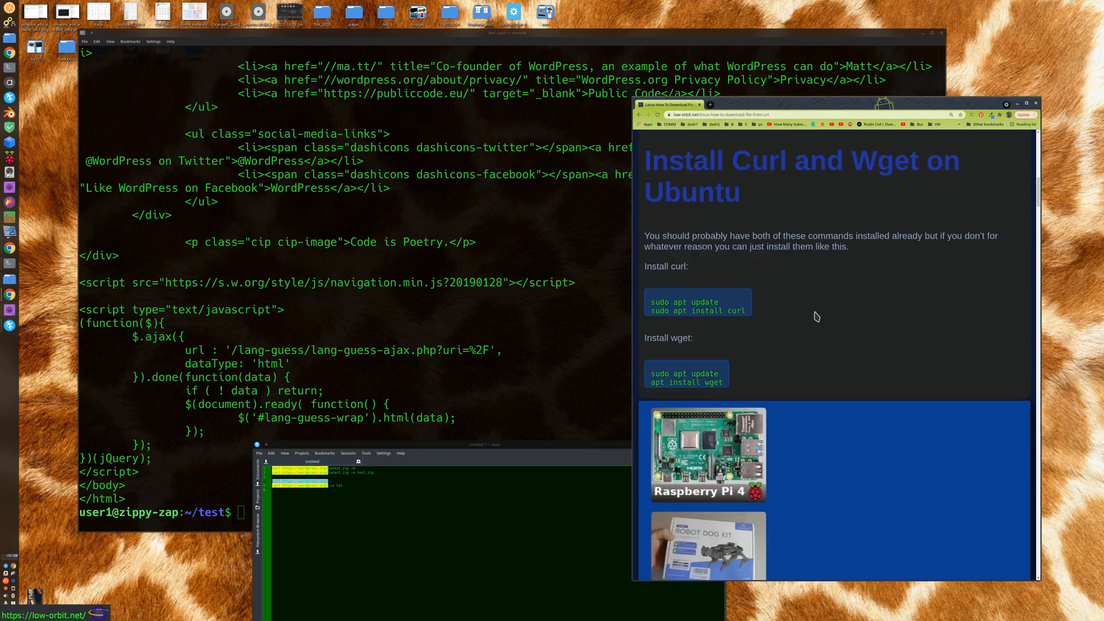
scroll(up, 3)
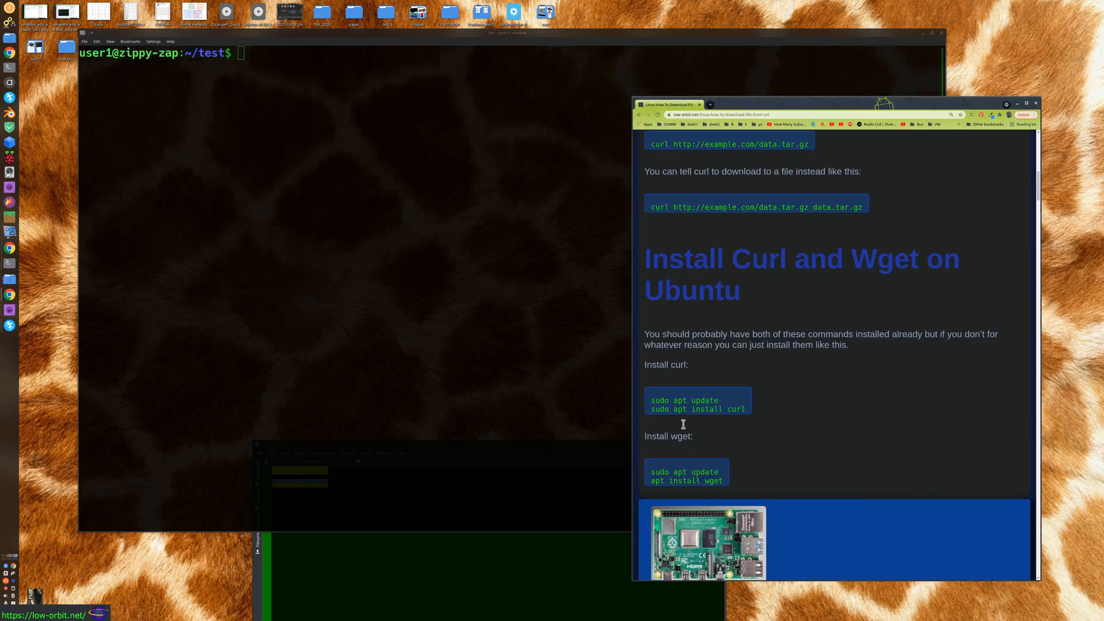
mouse_move(526, 362)
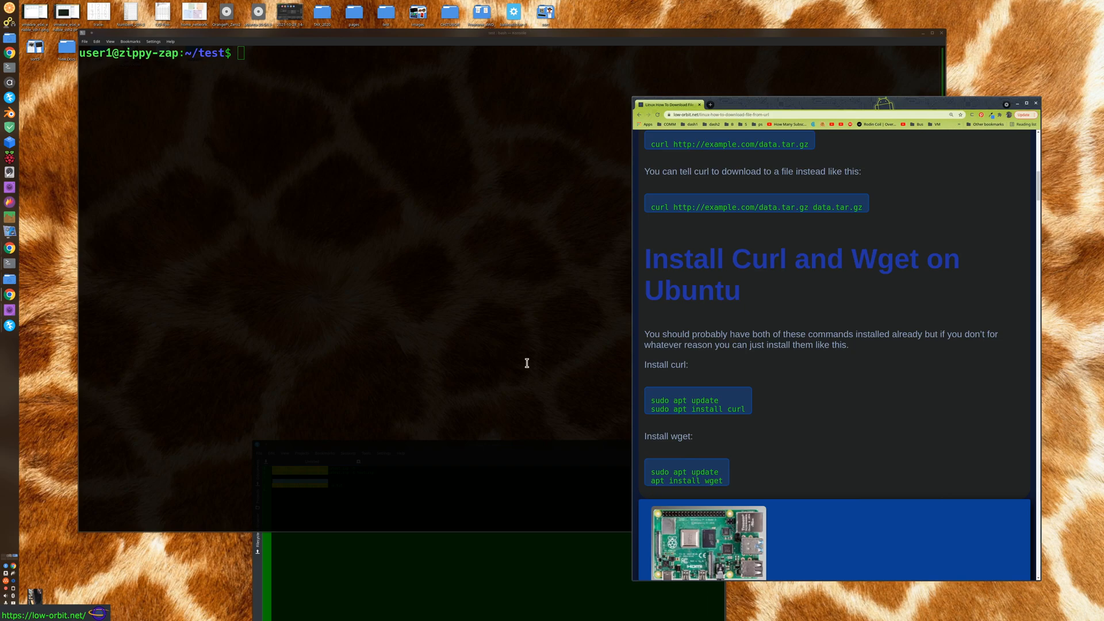
mouse_move(700, 423)
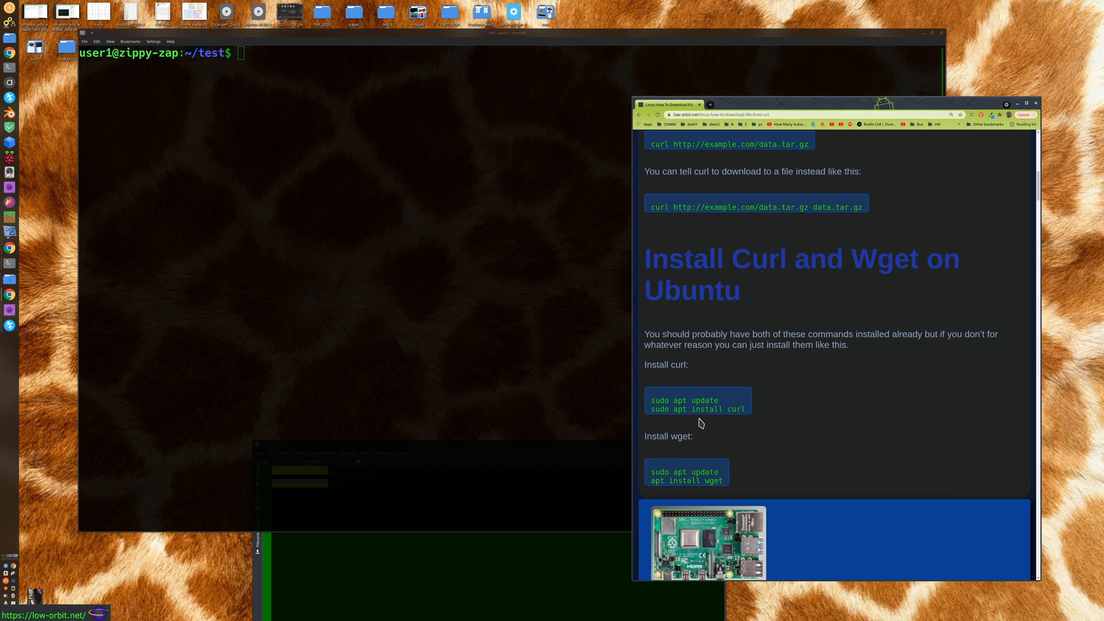
Scroll to the Ubuntu install commands and select the sudo apt update and apt install wget lines
scroll(up, 3)
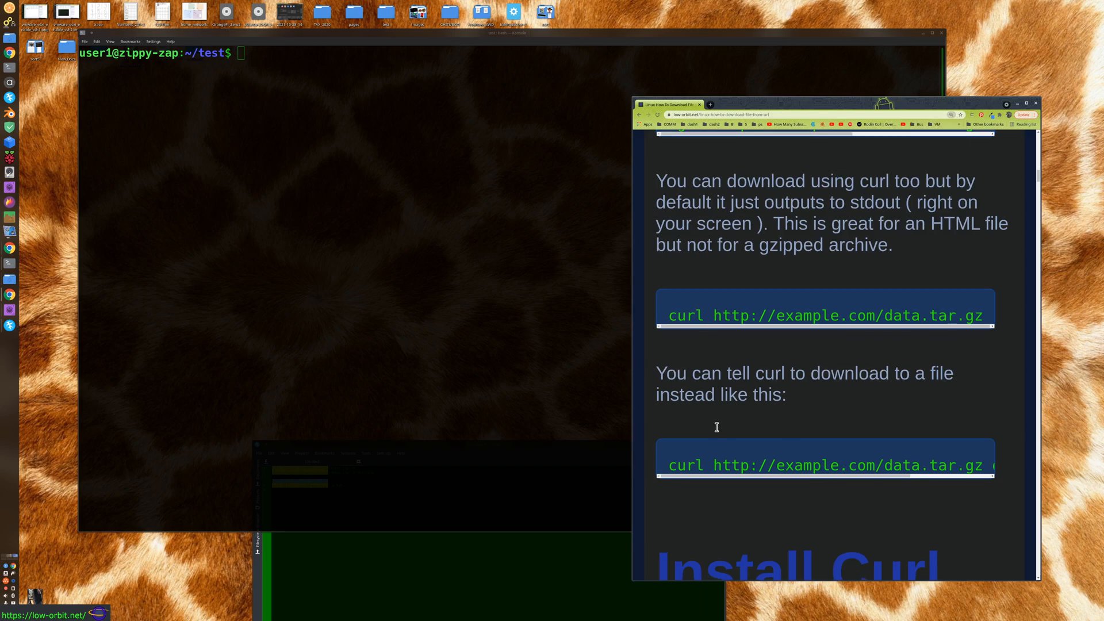
scroll(down, 3)
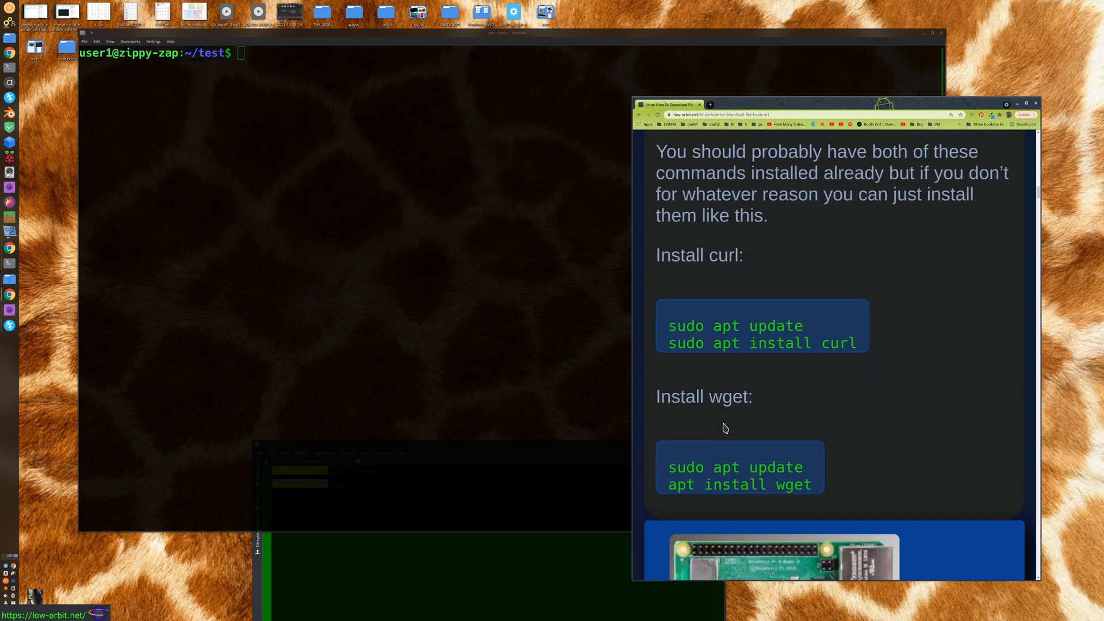
mouse_move(667, 326)
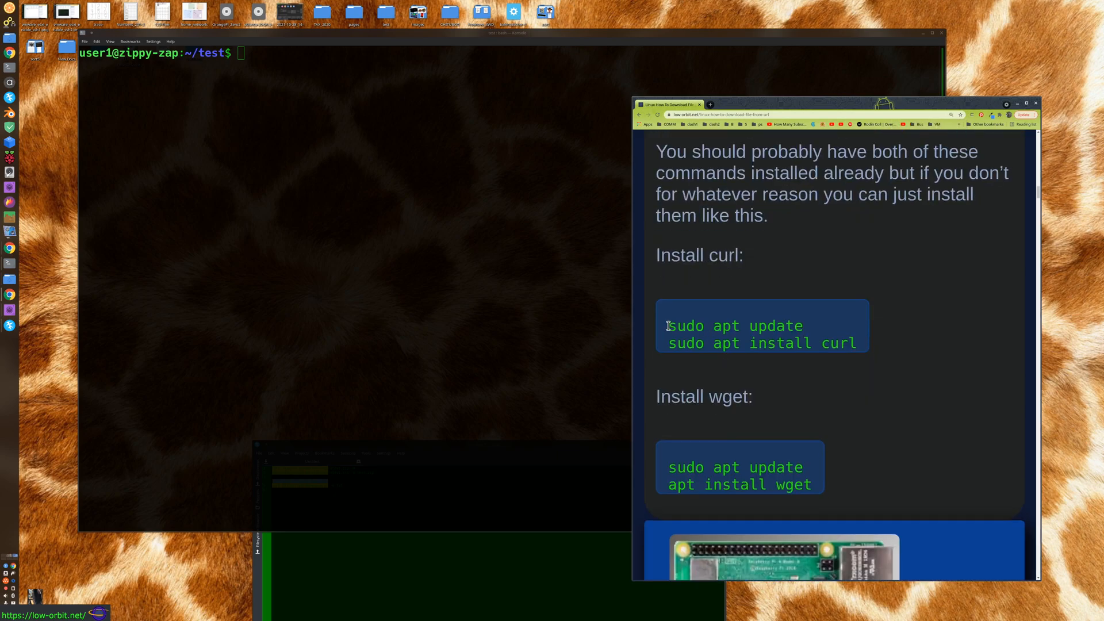
double_click(735, 326)
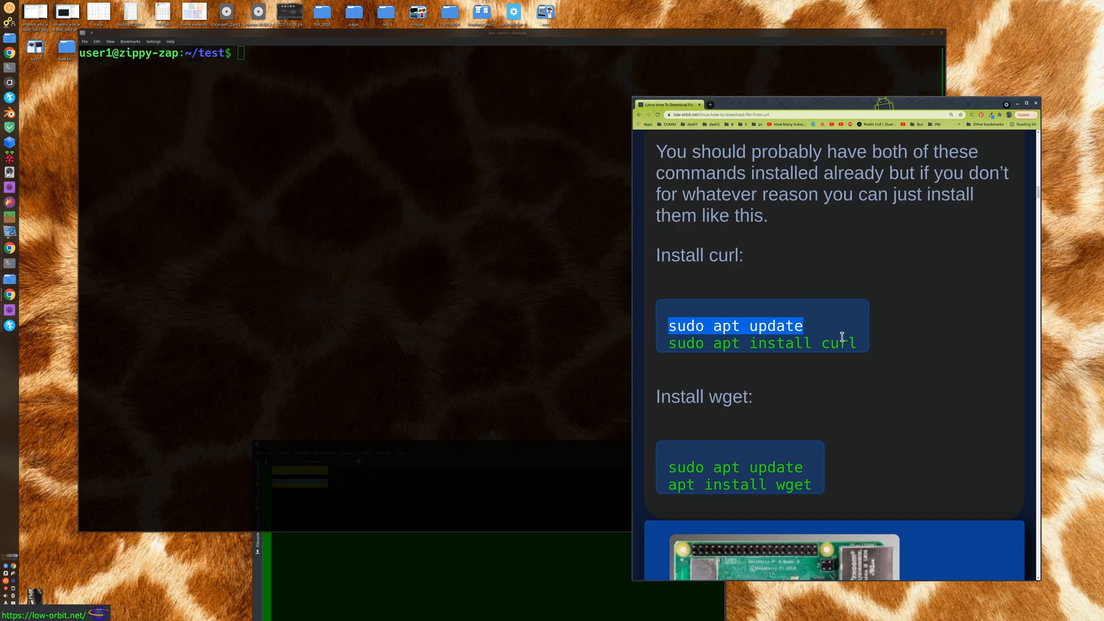
mouse_move(669, 347)
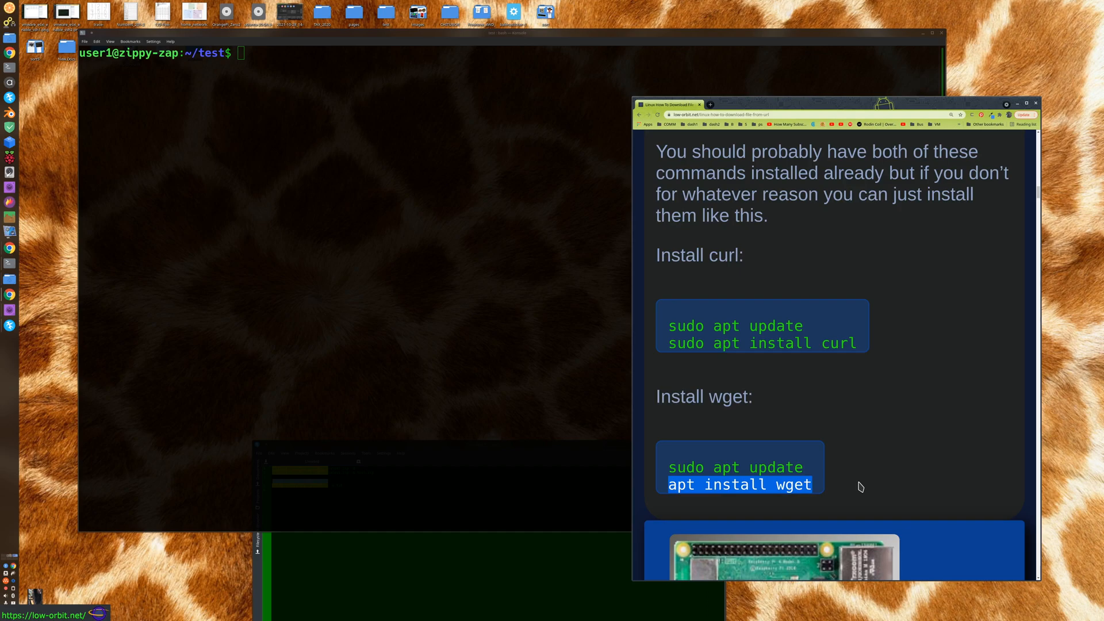
mouse_move(740, 206)
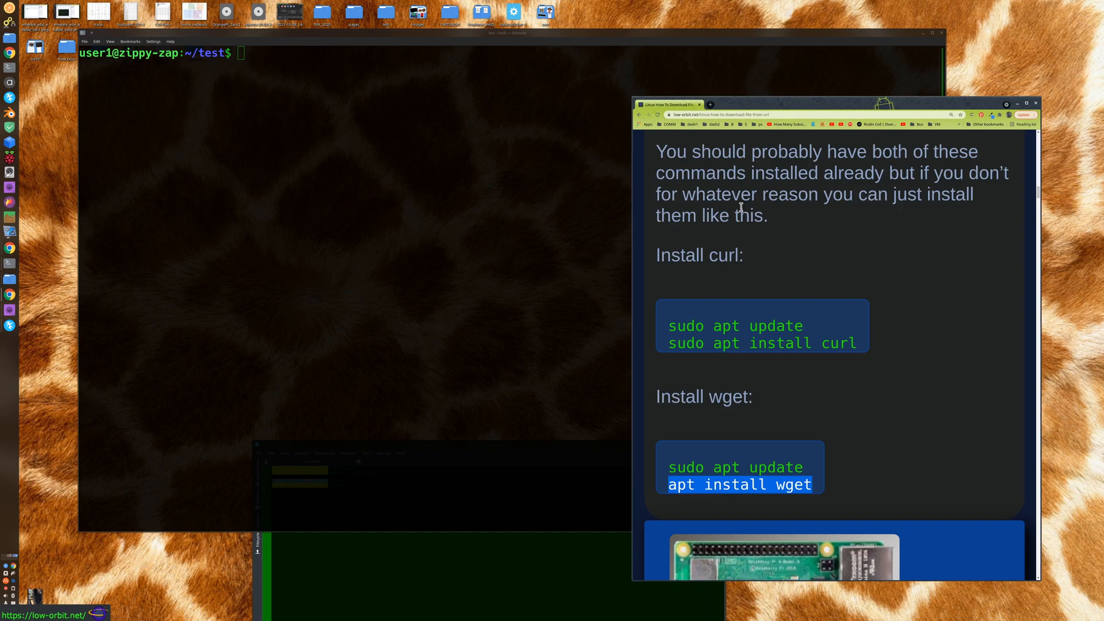
scroll(down, 3)
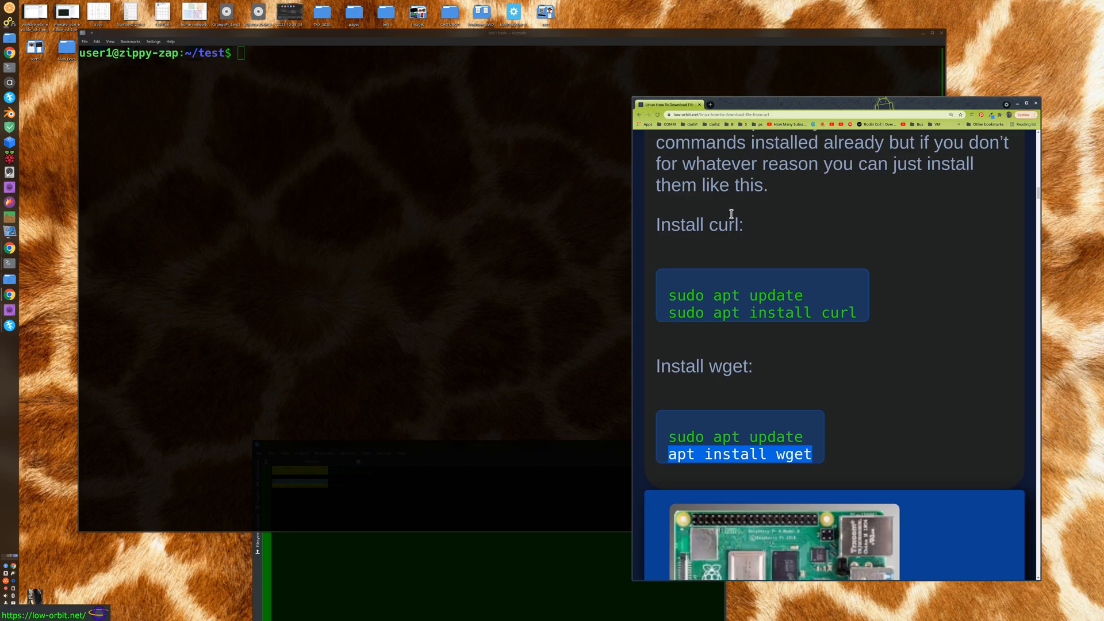